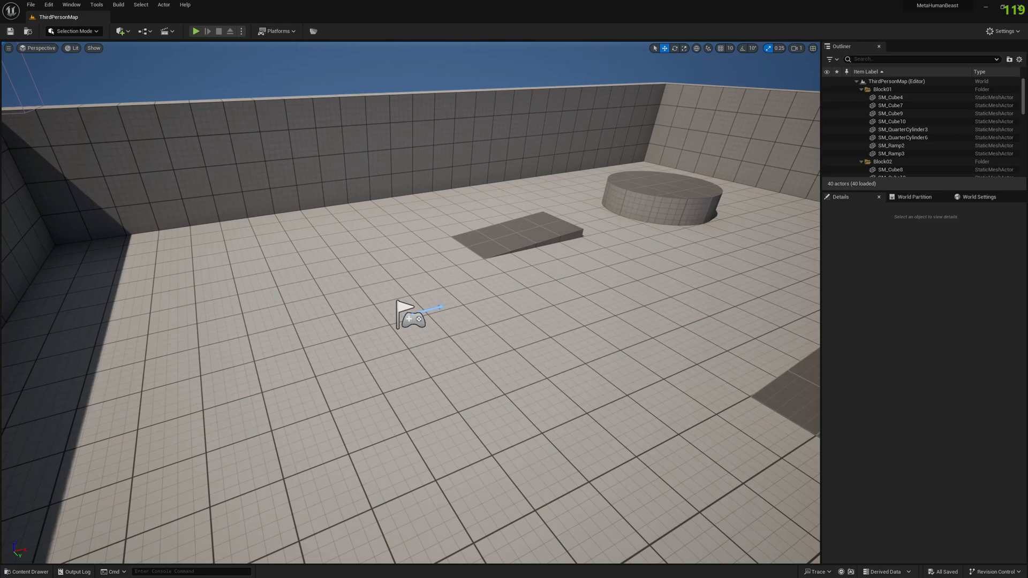
- Duplicate the face mesh as Ettore_Tal_NW_FaceMesh_Subdiv in the Face folder
click(26, 570)
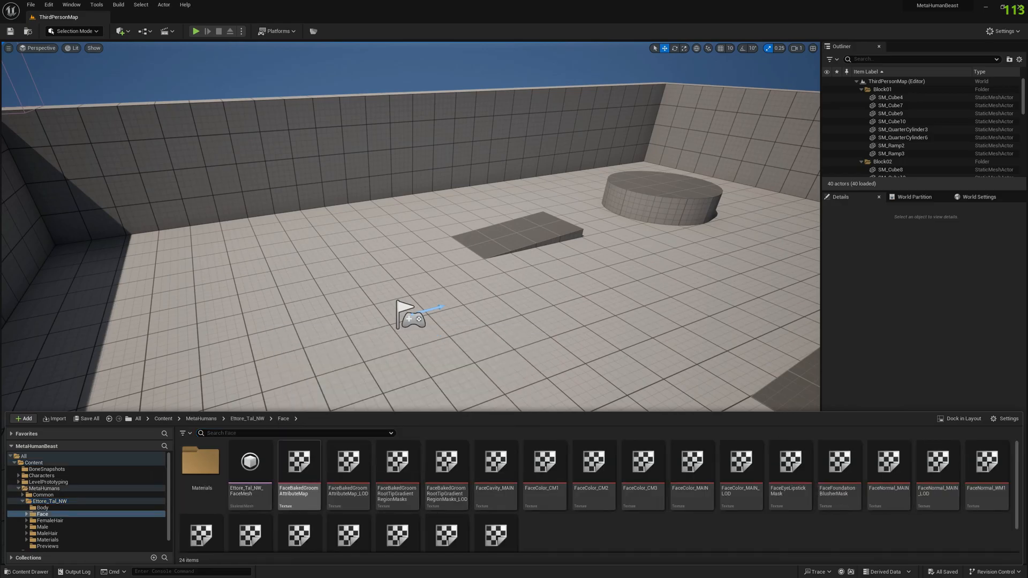
right_click(249, 460)
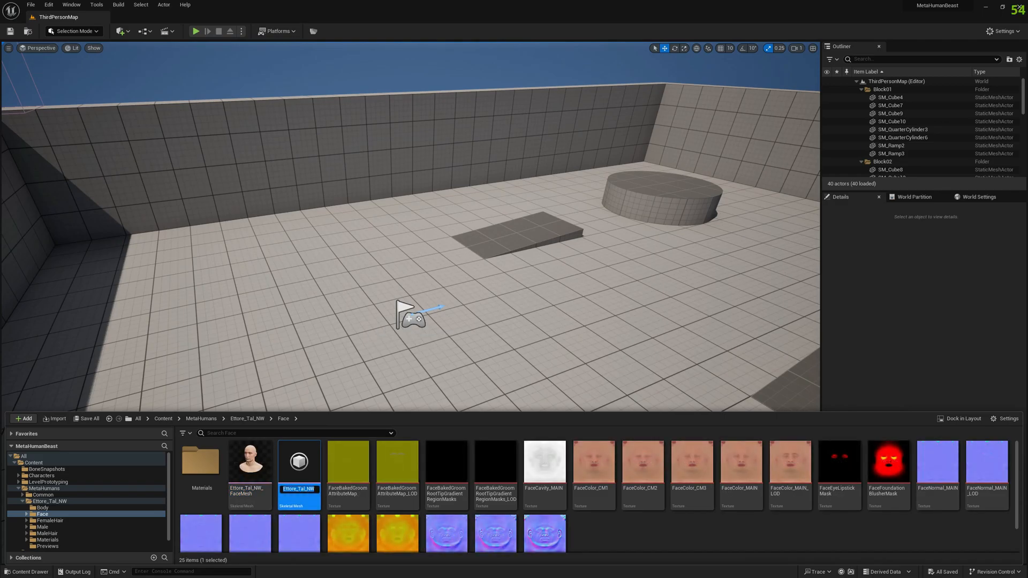
right_click(299, 461)
text(_FaceMesh_Subdiv)
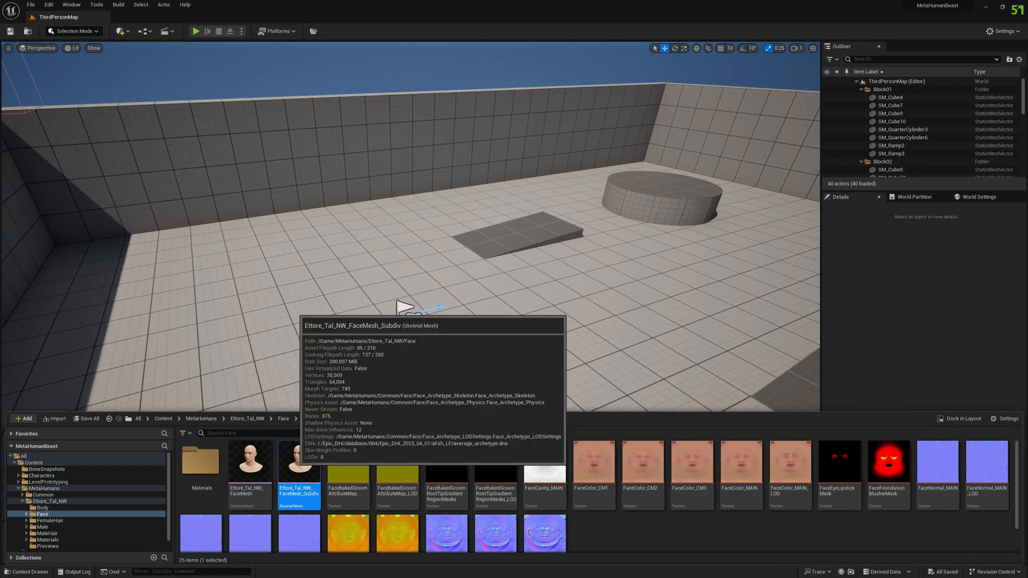
- Displace the Subdiv mesh with a Texture2D Map at intensity 0, Flat subdivision, 3 subdivisions
double_click(299, 460)
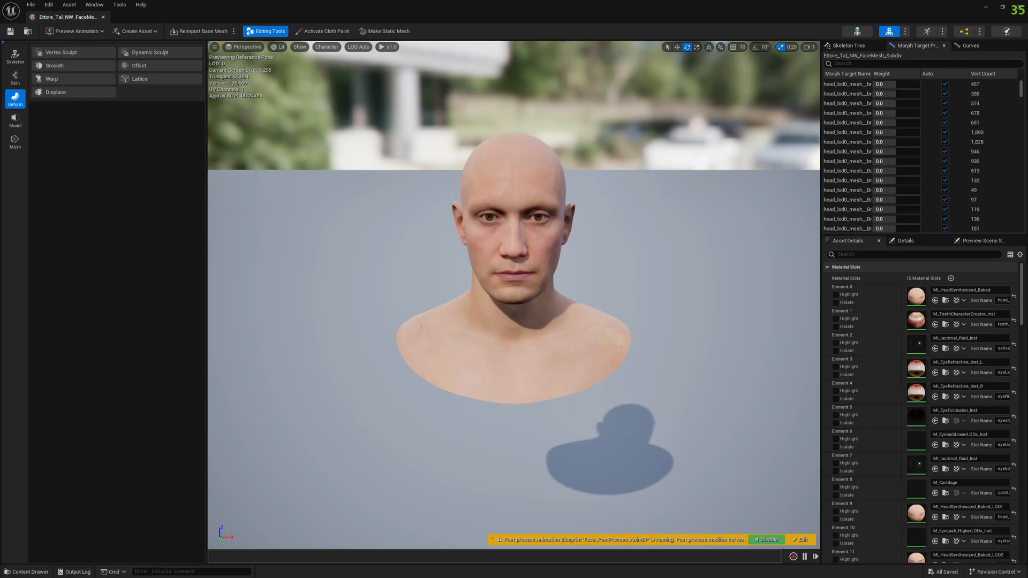
click(55, 93)
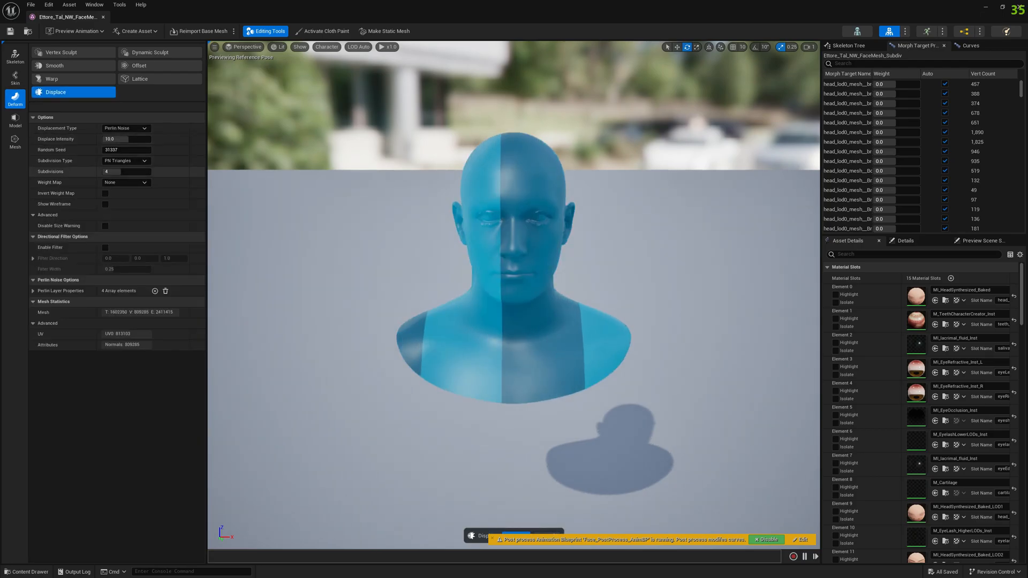
click(124, 128)
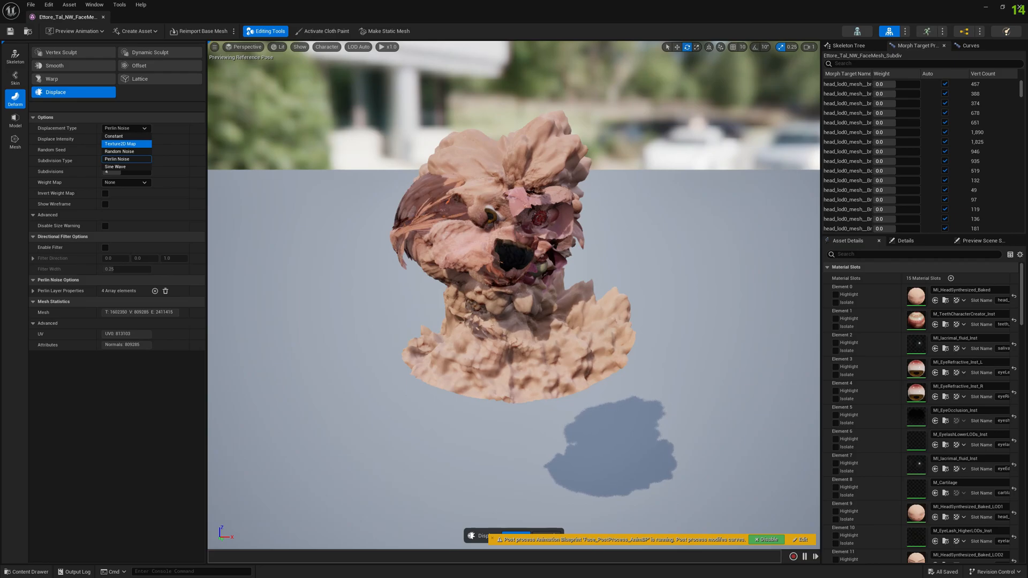
click(120, 143)
text(0)
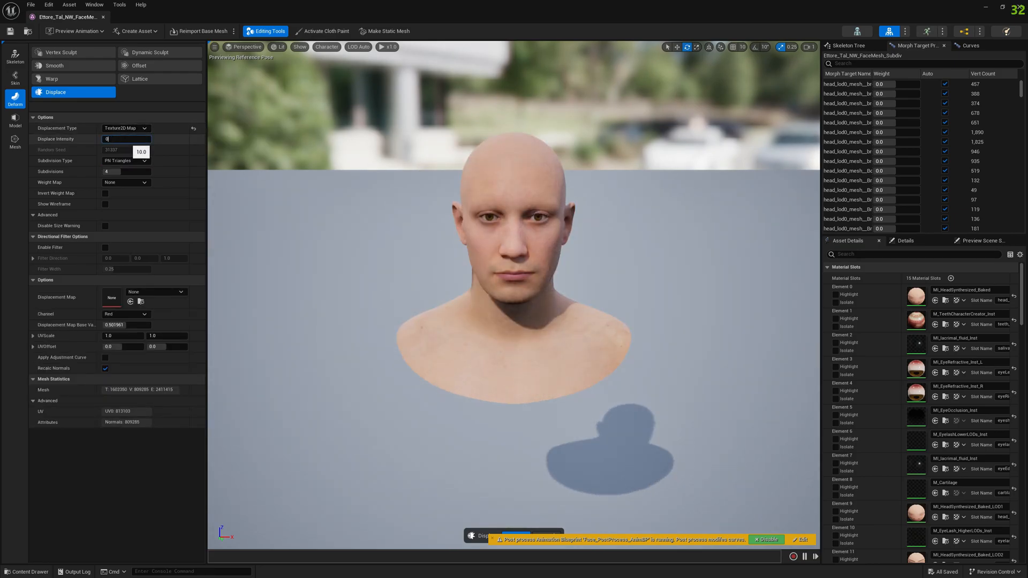
click(125, 160)
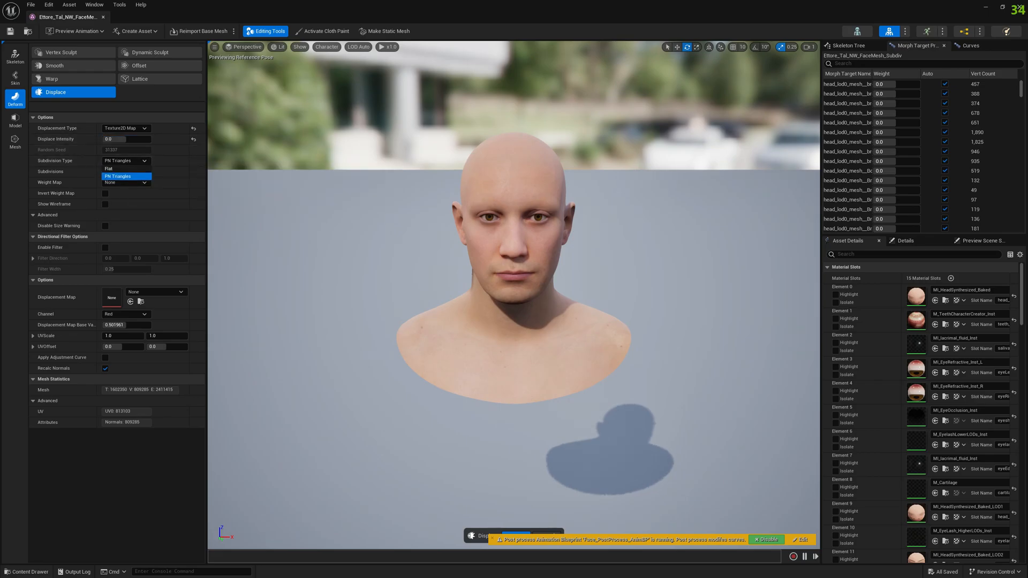
click(114, 168)
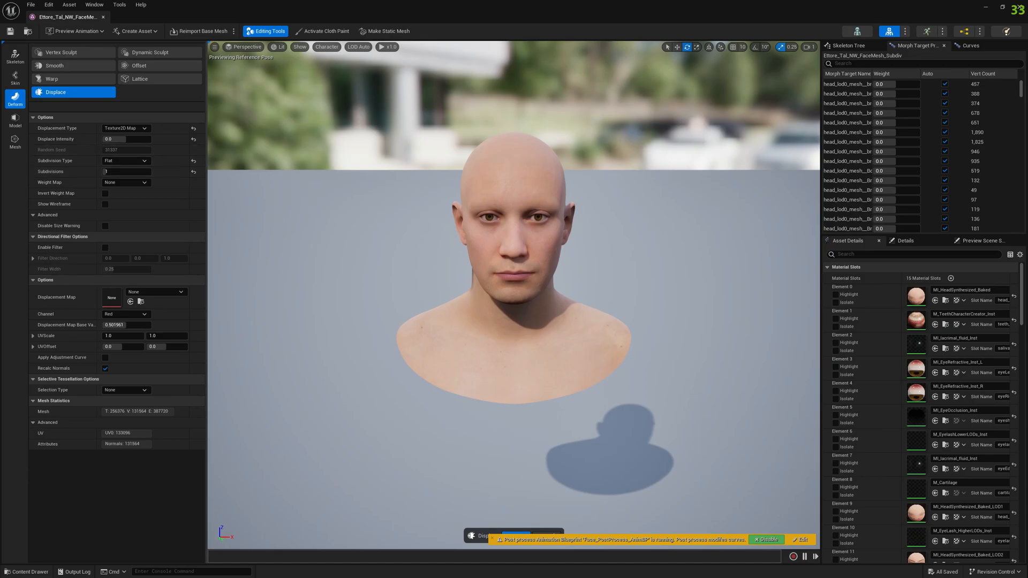
mouse_move(520, 535)
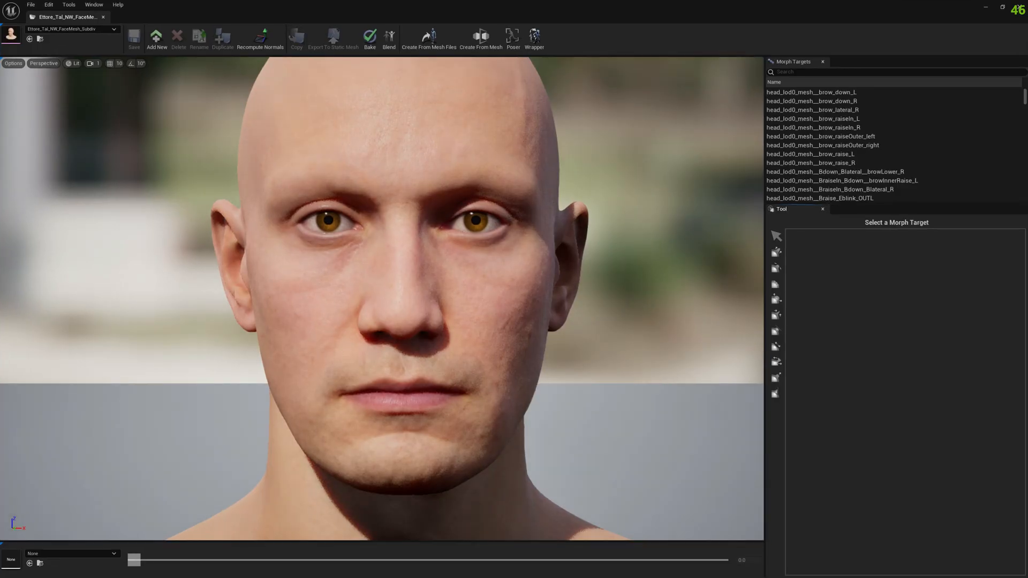
- Load both face meshes in Mesh Morpher and filter morph targets by "pull"
click(30, 4)
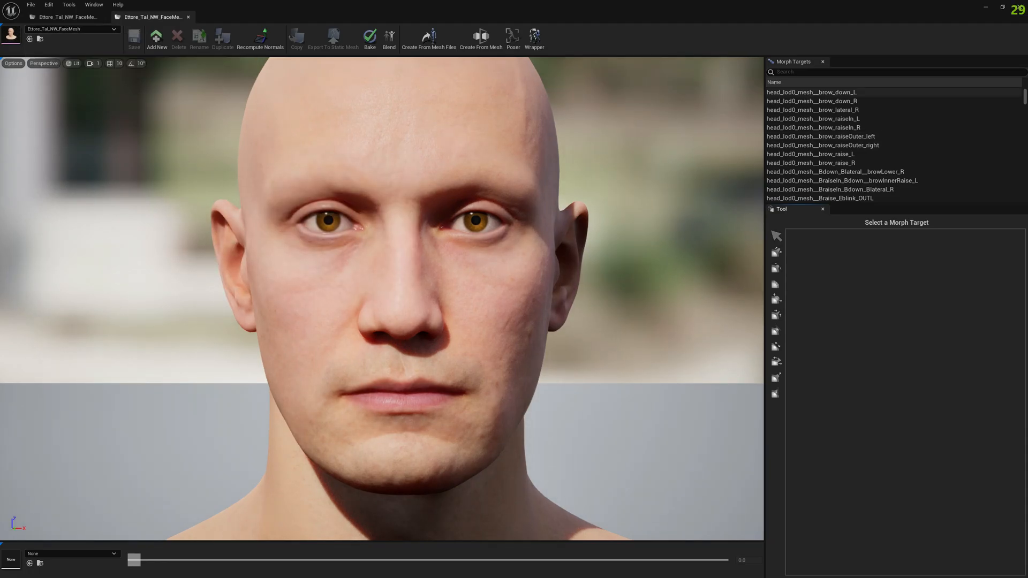
click(810, 92)
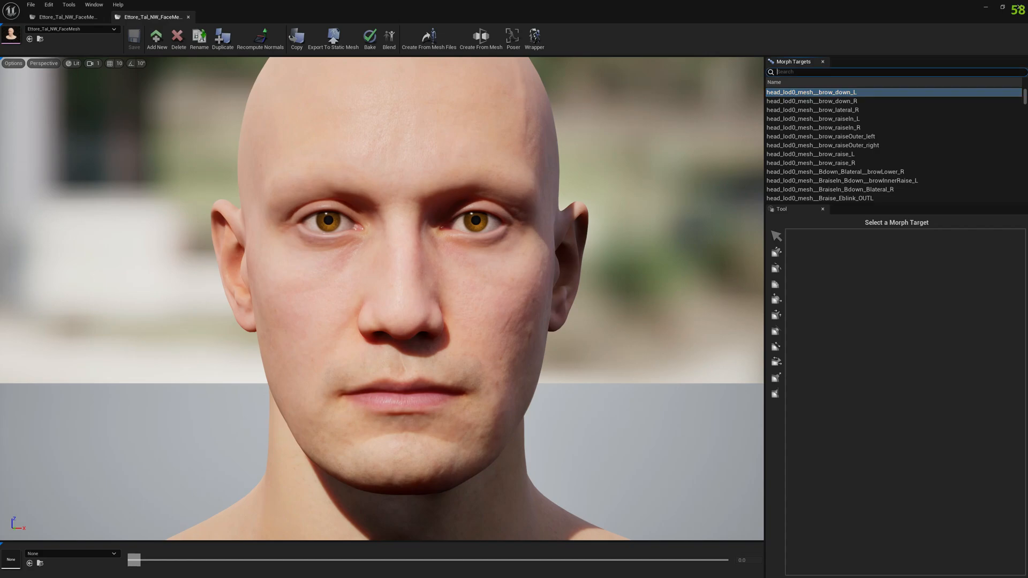
text(pull)
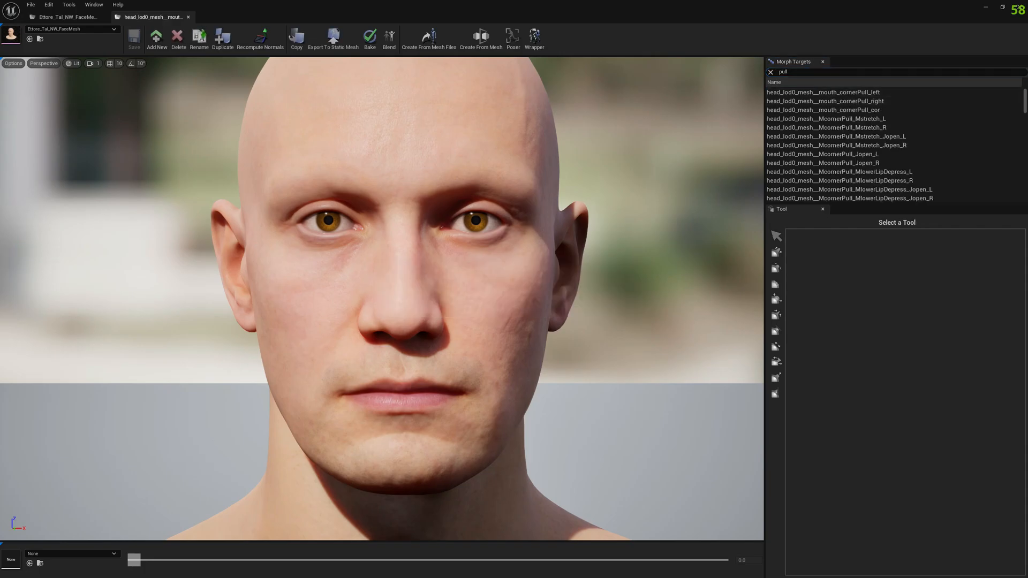
click(775, 236)
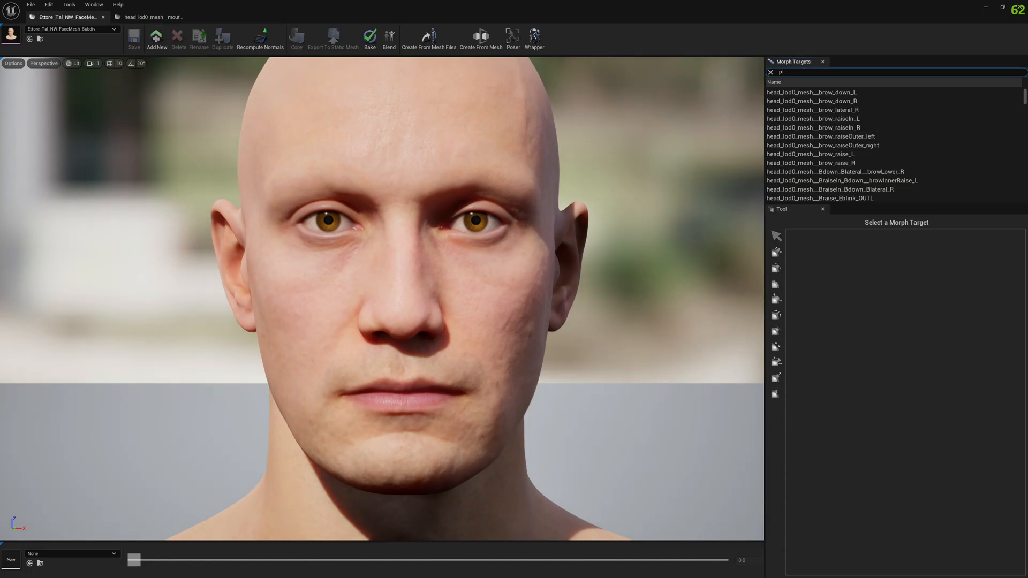
text(pull)
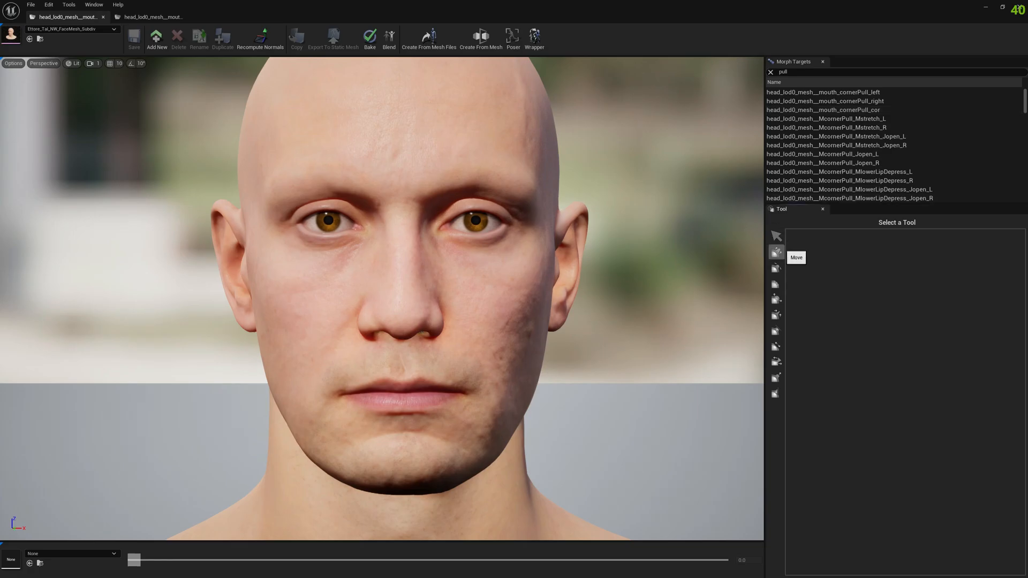
- Inspect the pull morph deltas with the Move tool, then return to the original face mesh
click(775, 251)
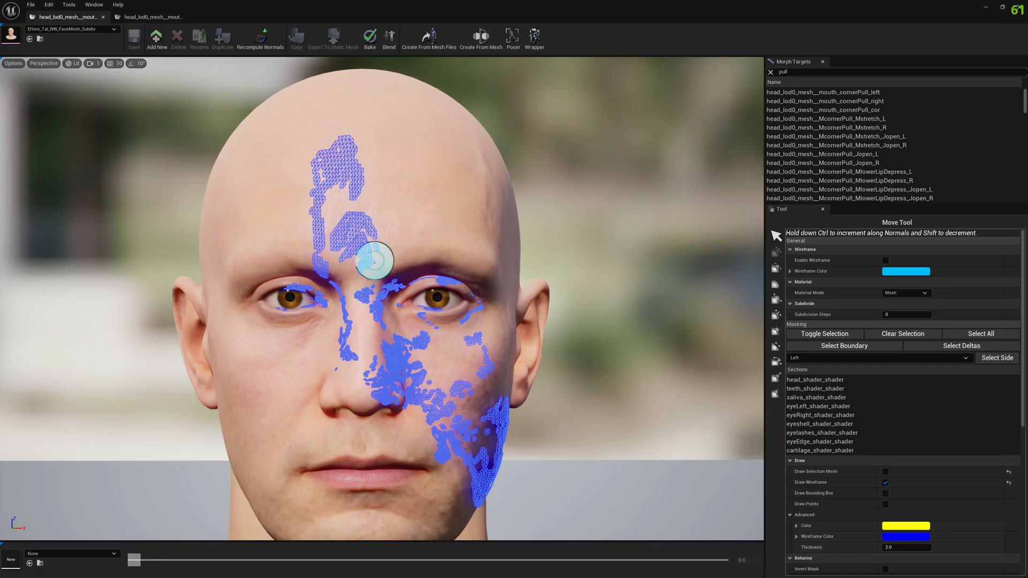
drag(374, 262, 246, 112)
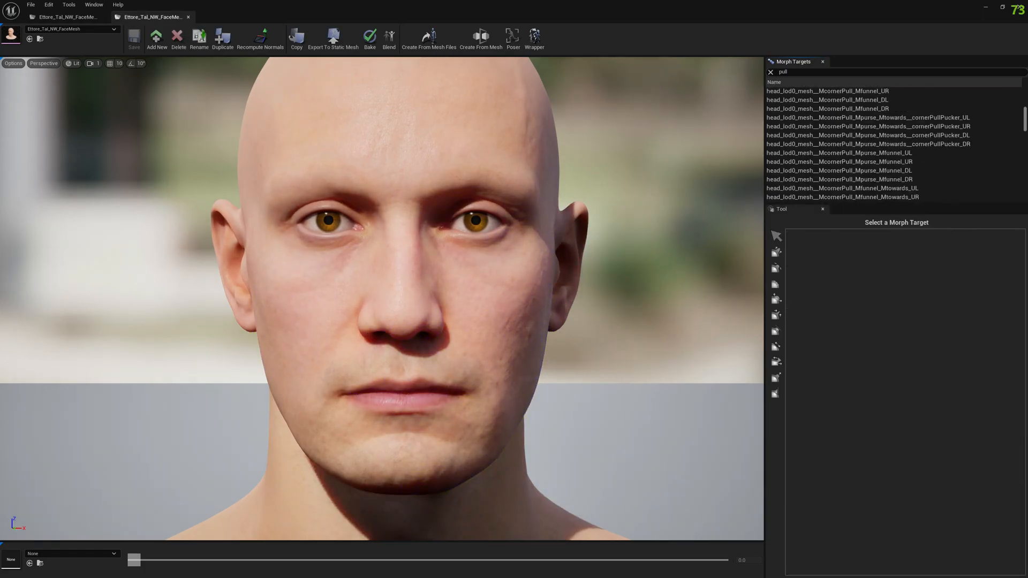
- Shift-select the cartilage morph targets and bring up Copy Selected Morph Targets
scroll(down, 3)
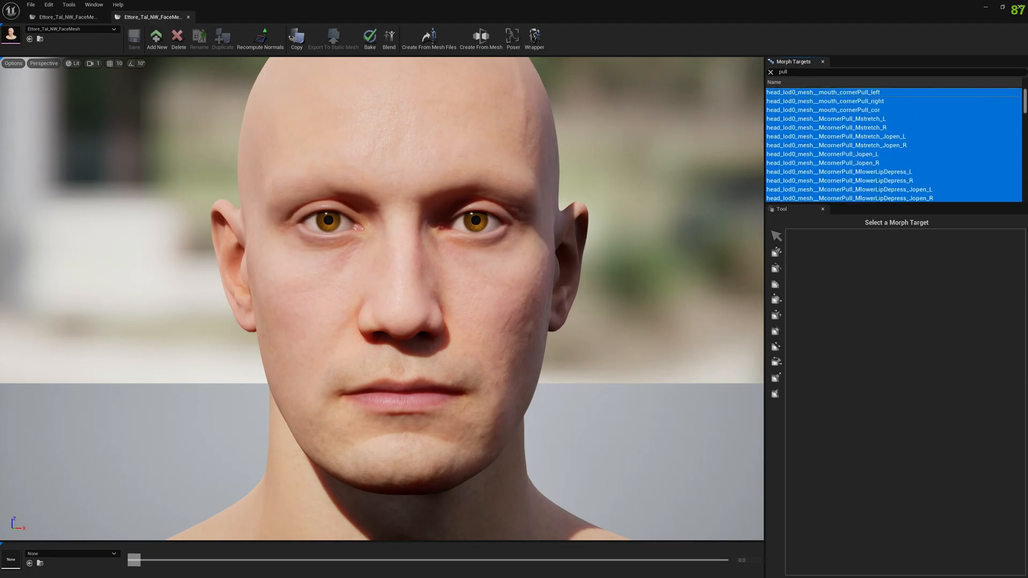
scroll(down, 3)
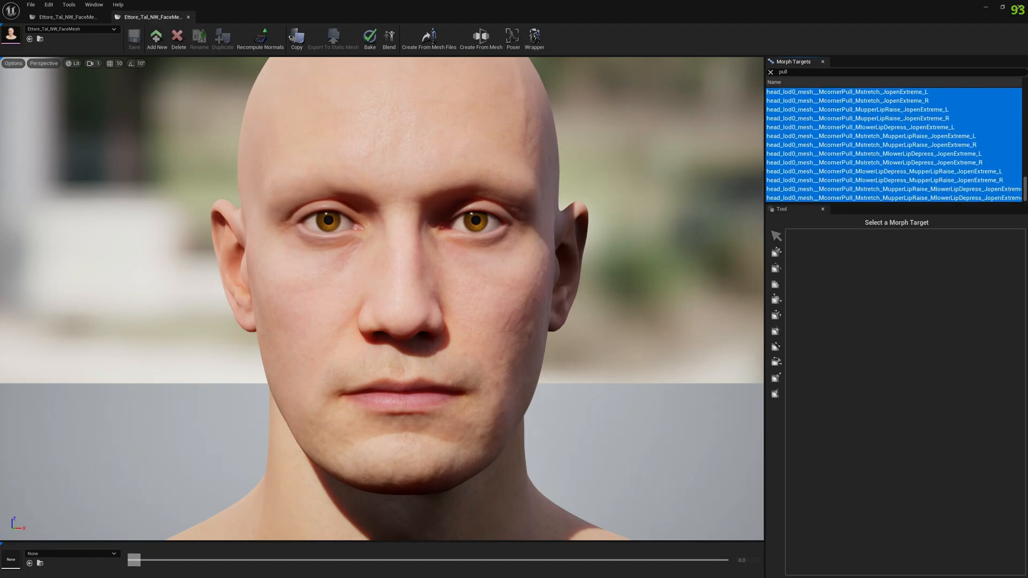
scroll(down, 3)
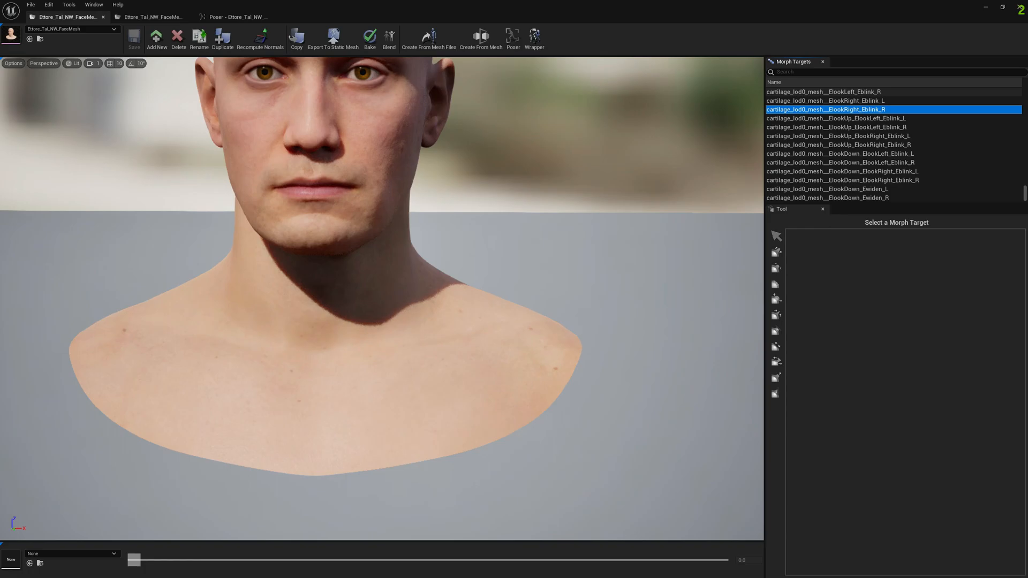
click(852, 91)
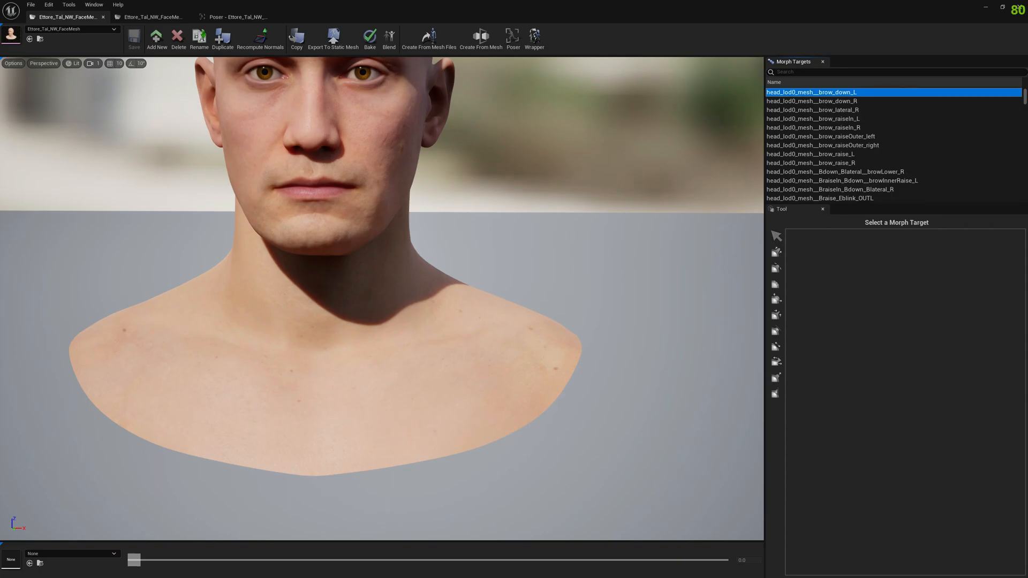
scroll(down, 3)
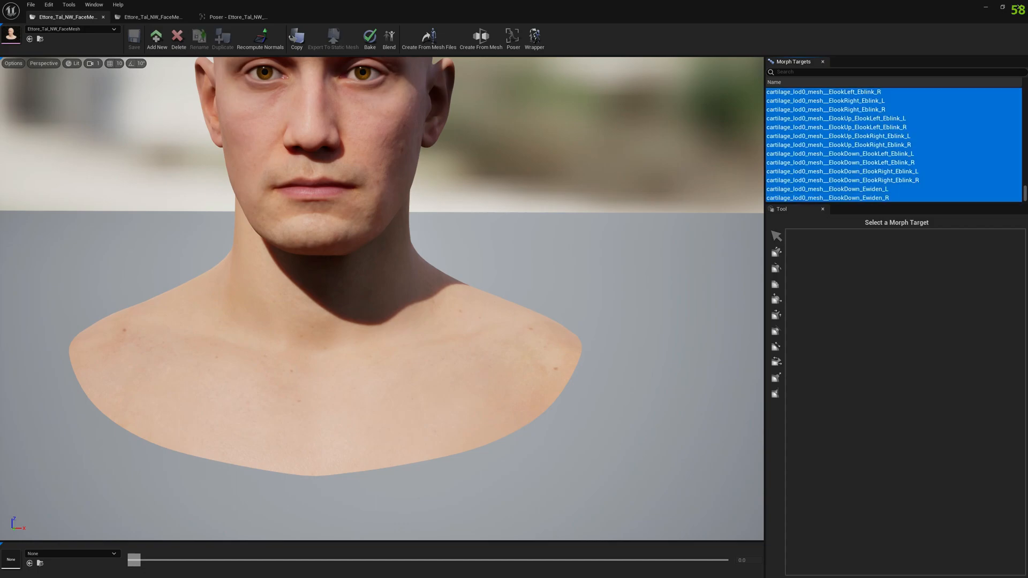
click(295, 39)
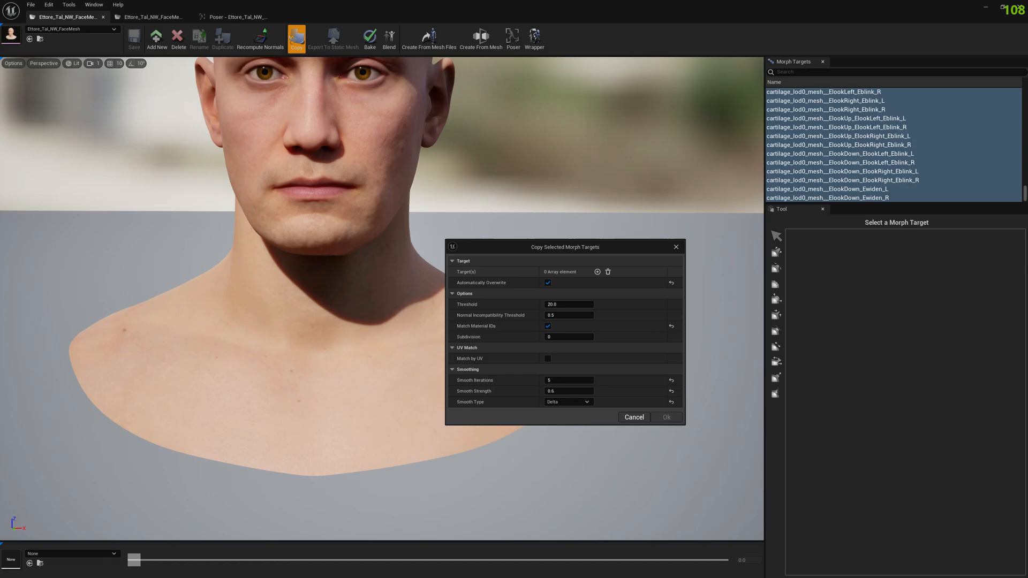
mouse_move(596, 271)
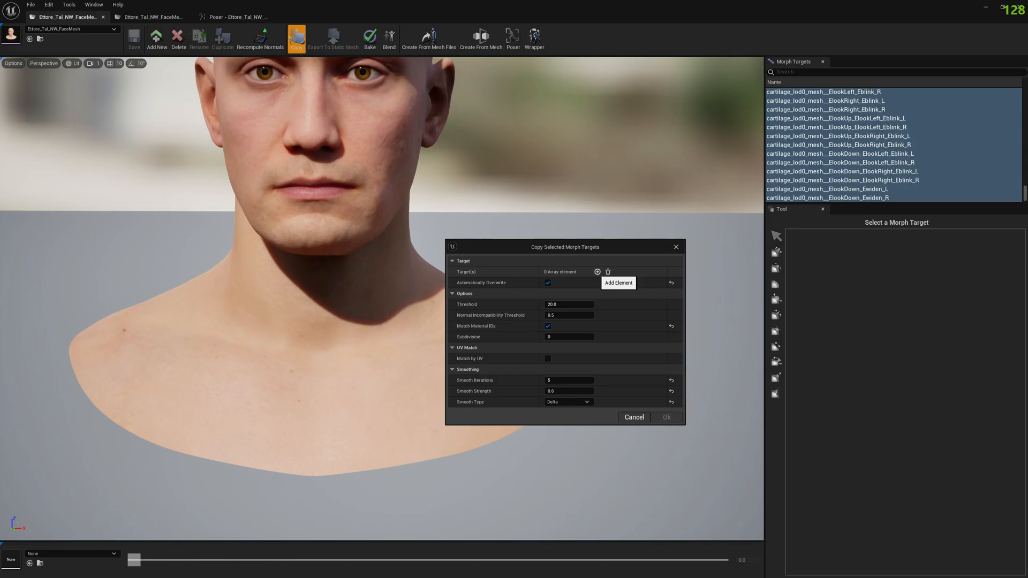
click(596, 271)
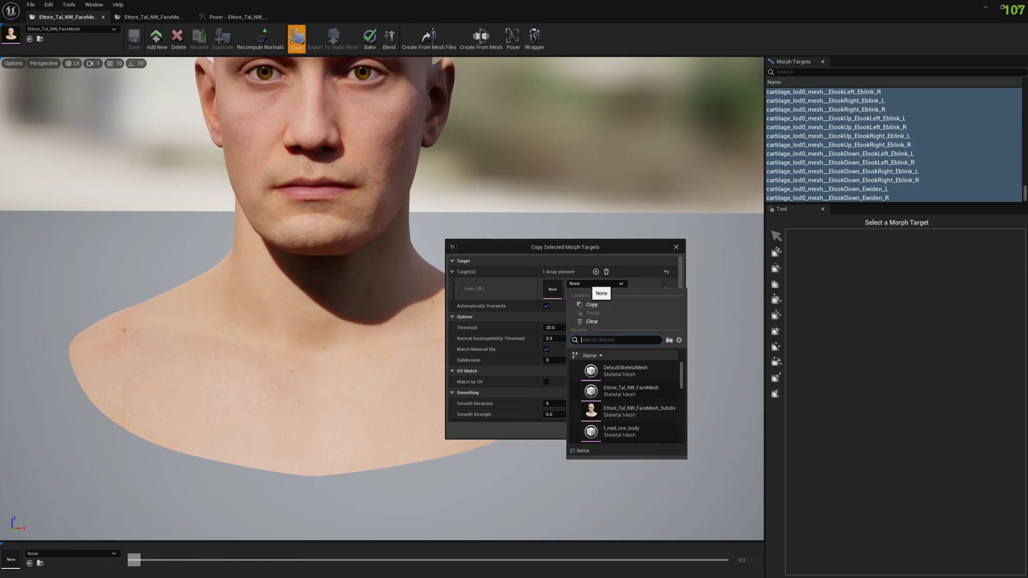
click(639, 411)
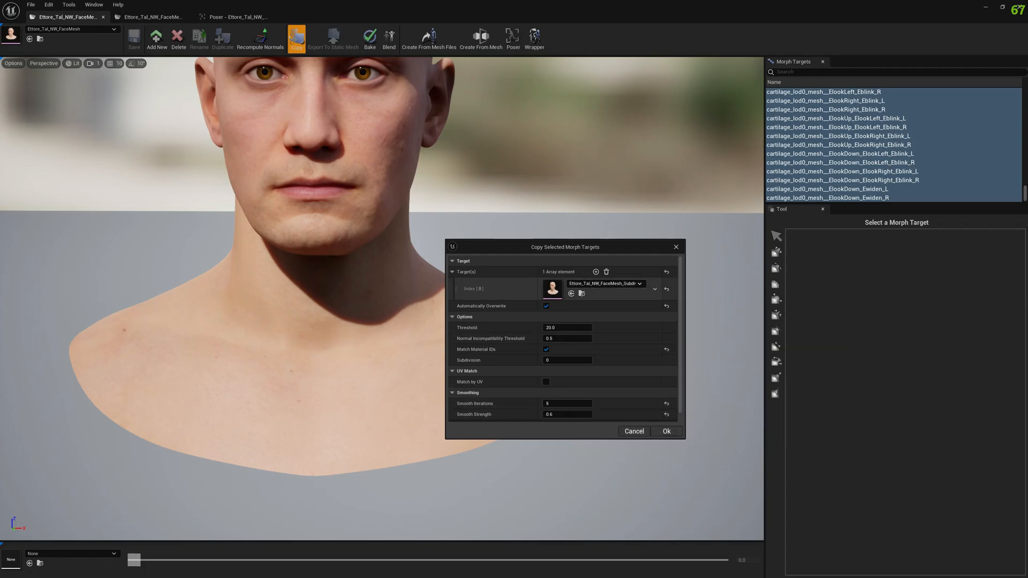
mouse_move(546, 305)
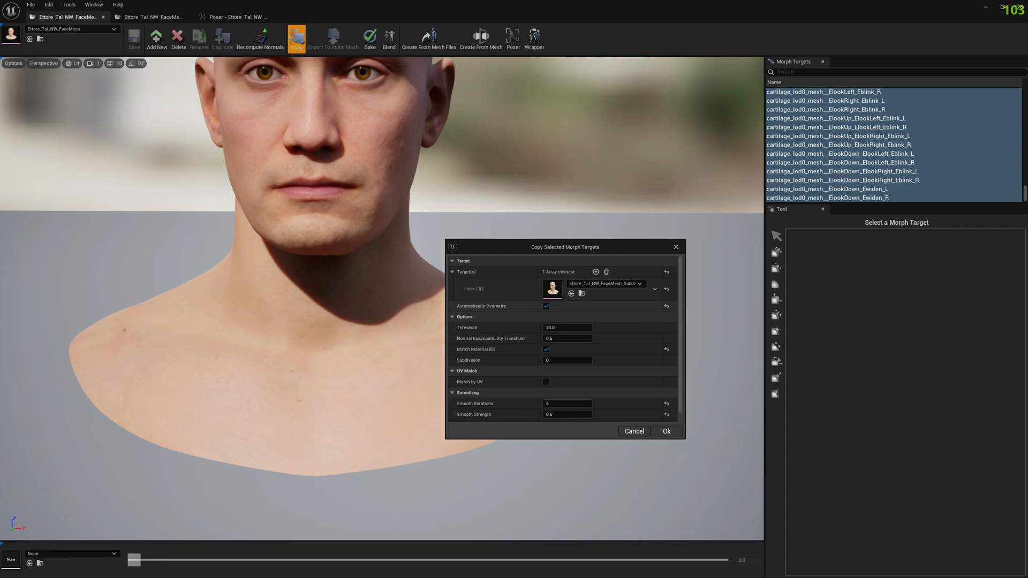
mouse_move(546, 305)
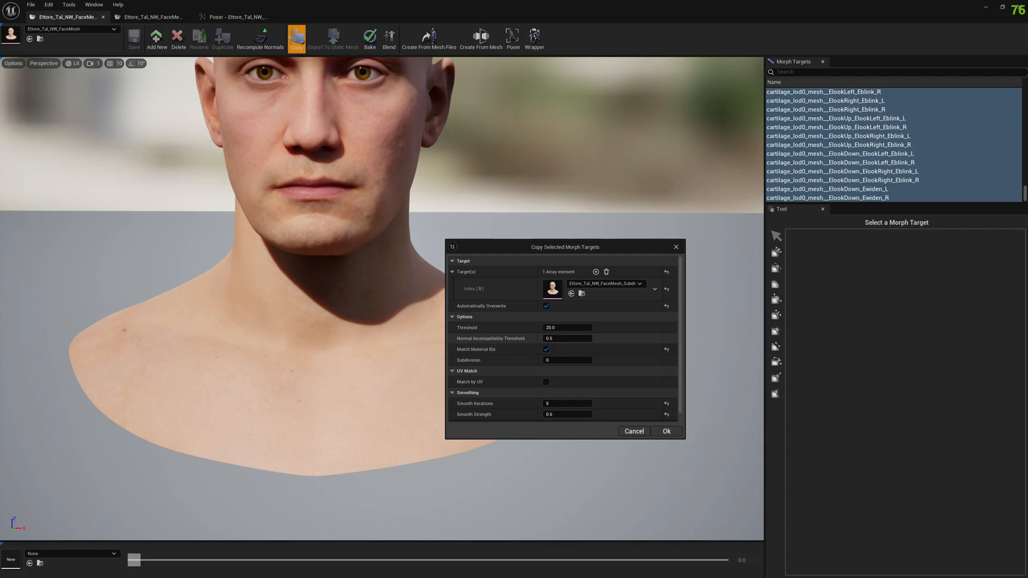
mouse_move(549, 339)
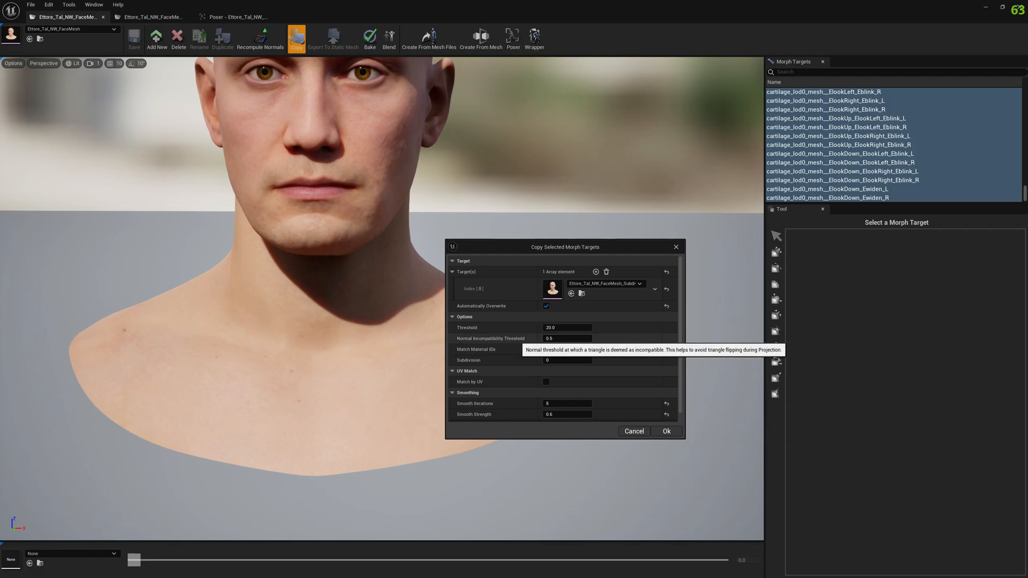
click(546, 349)
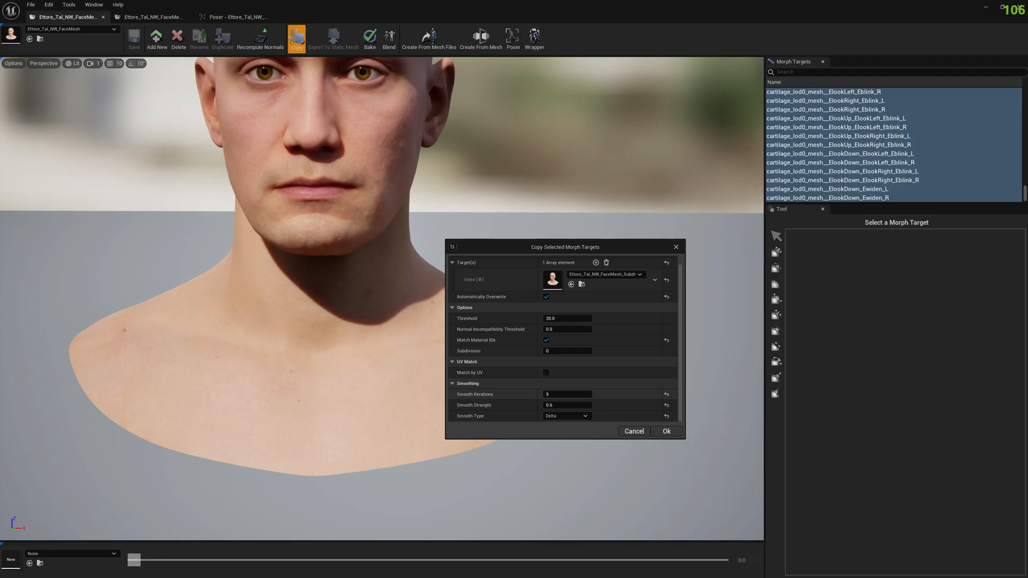
mouse_move(473, 394)
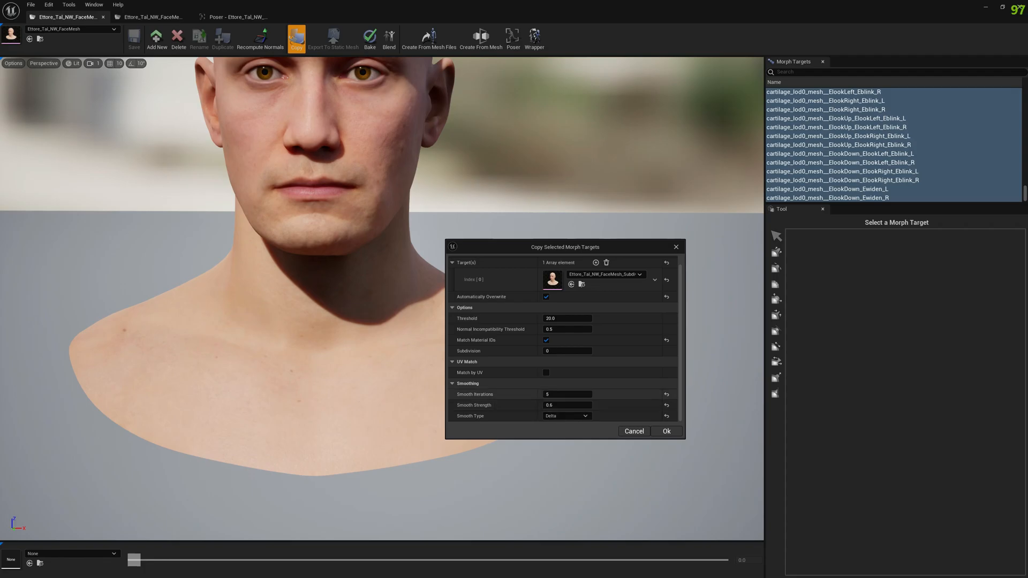
- Confirm copying the morph targets to the Subdiv mesh and return to ThirdPersonMap
click(565, 404)
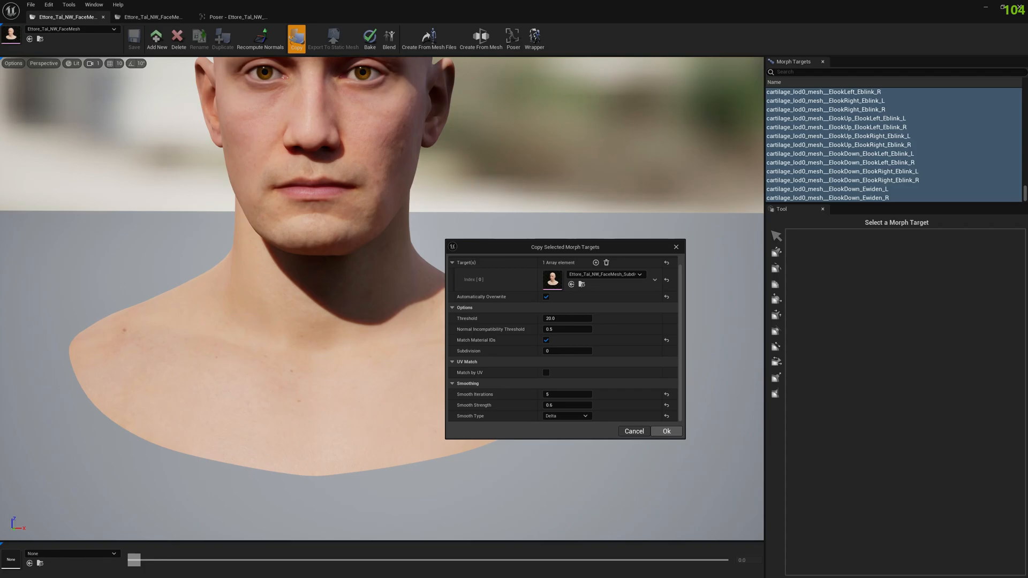
click(664, 431)
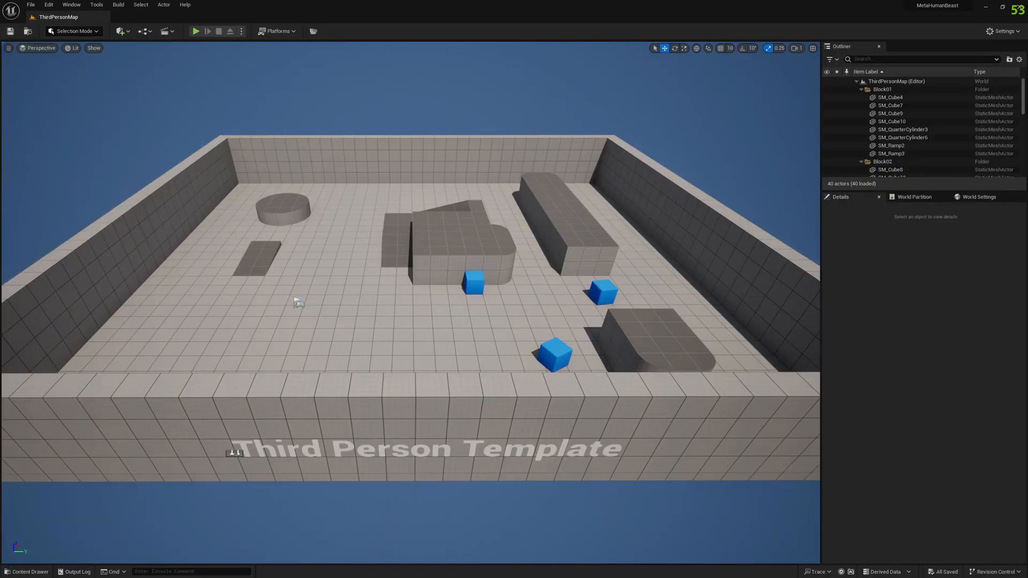
- Set BP_Ettore_Tal_NW's Face component to the Subdiv mesh and preview it
click(27, 571)
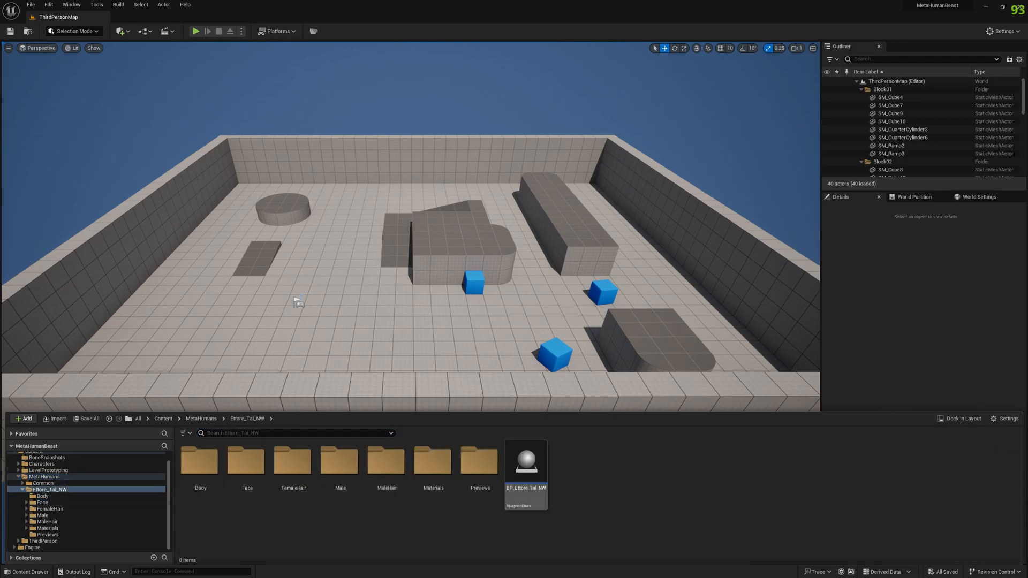
click(525, 460)
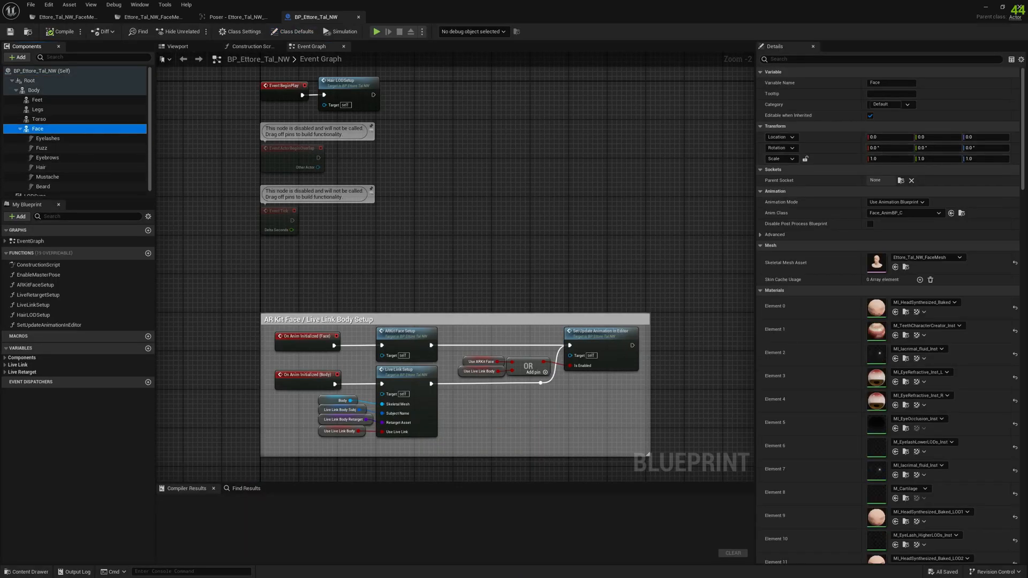
mouse_move(923, 257)
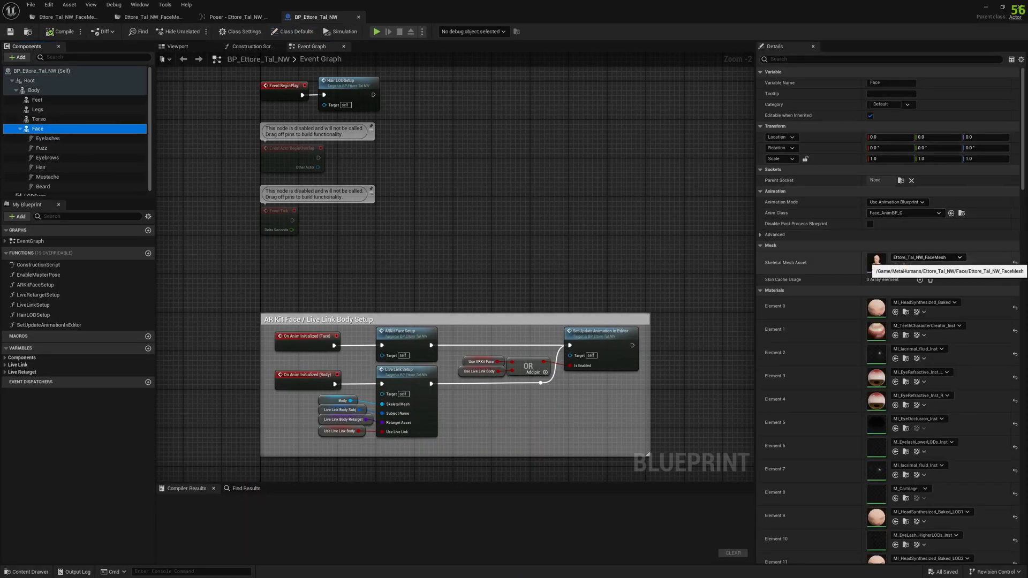
mouse_move(926, 257)
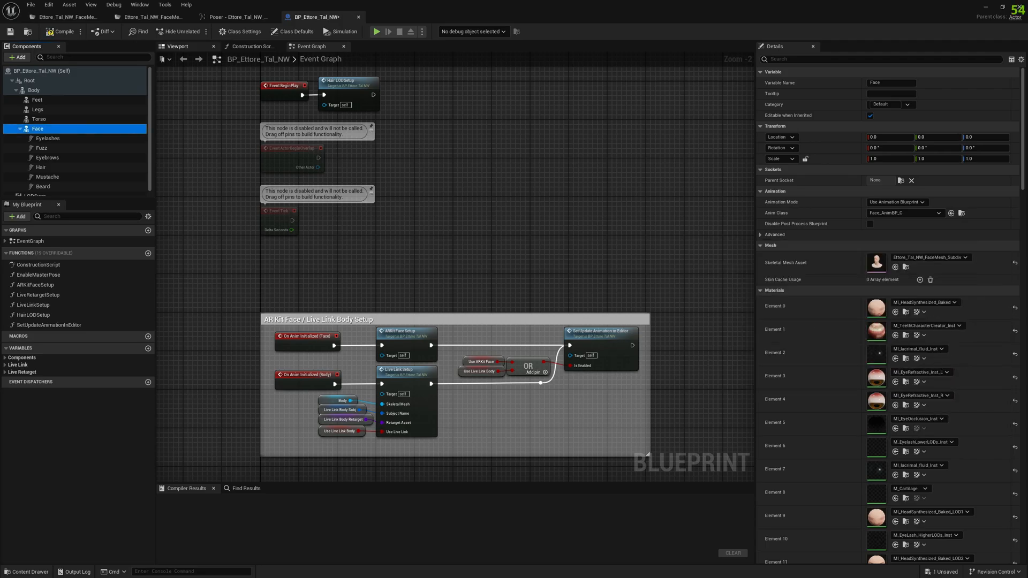
click(177, 46)
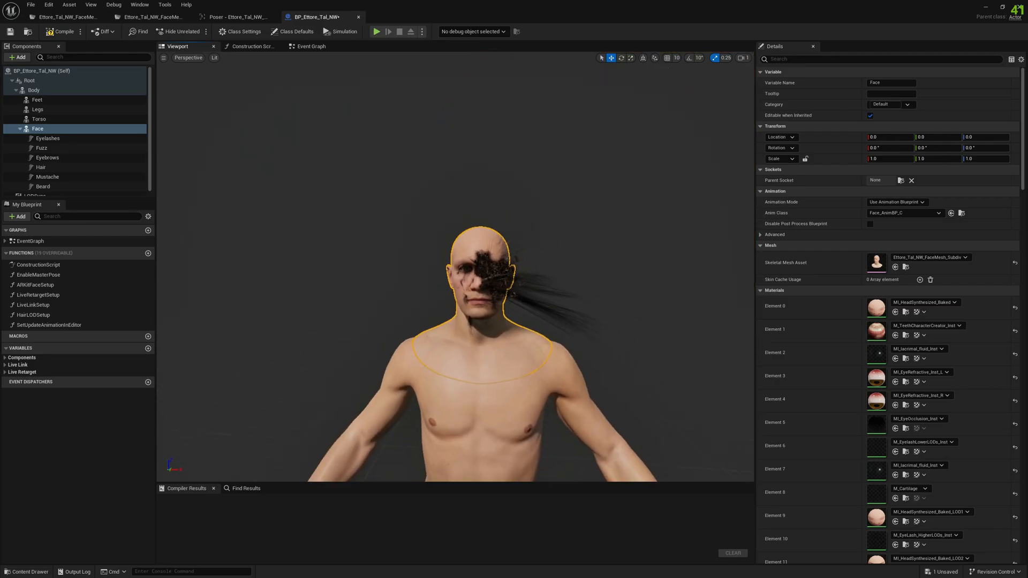
mouse_move(47, 138)
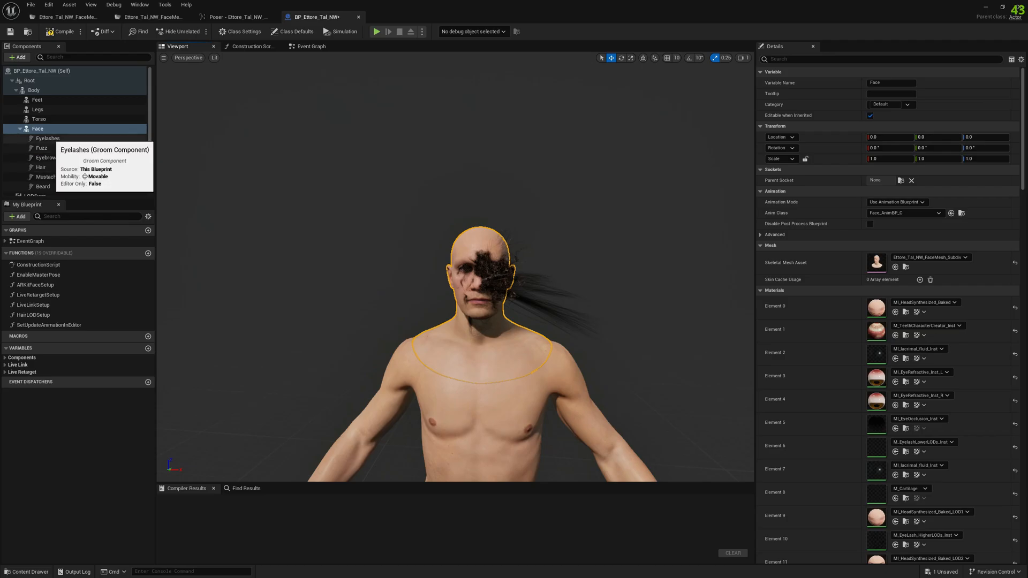
- Retarget the Eyelashes and Peachfuzz groom bindings to the Subdiv face mesh
click(46, 138)
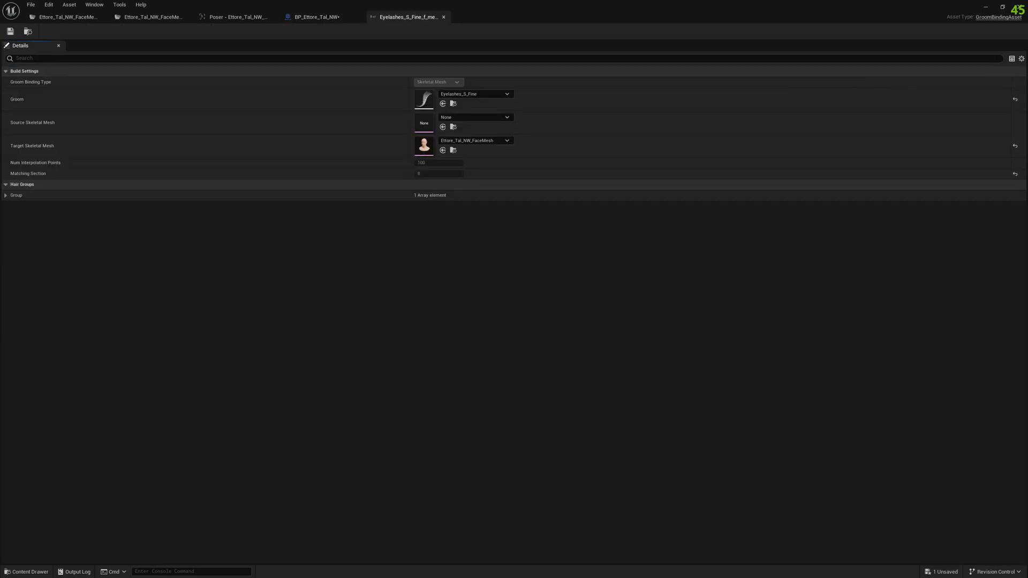
click(475, 140)
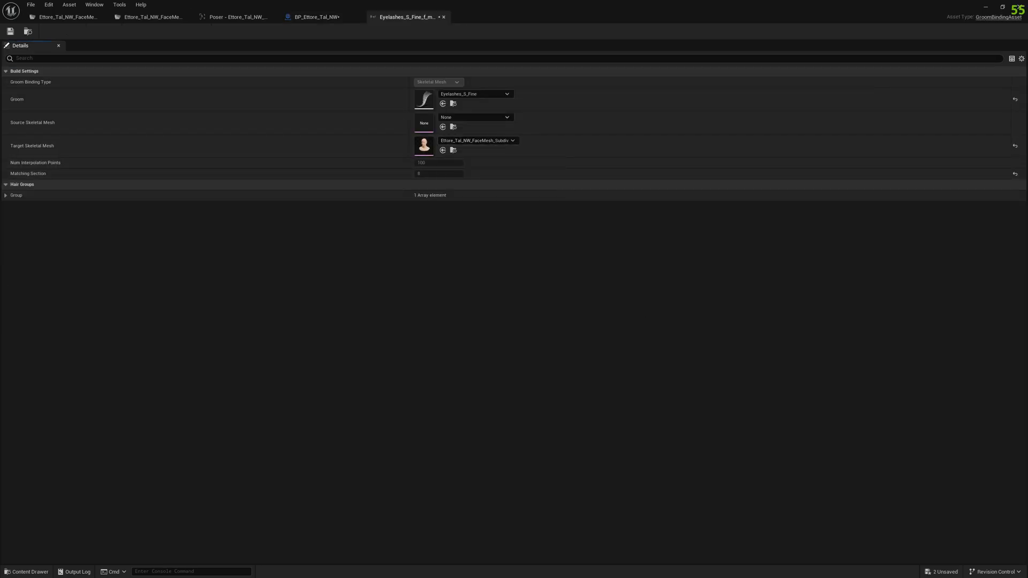
mouse_move(476, 140)
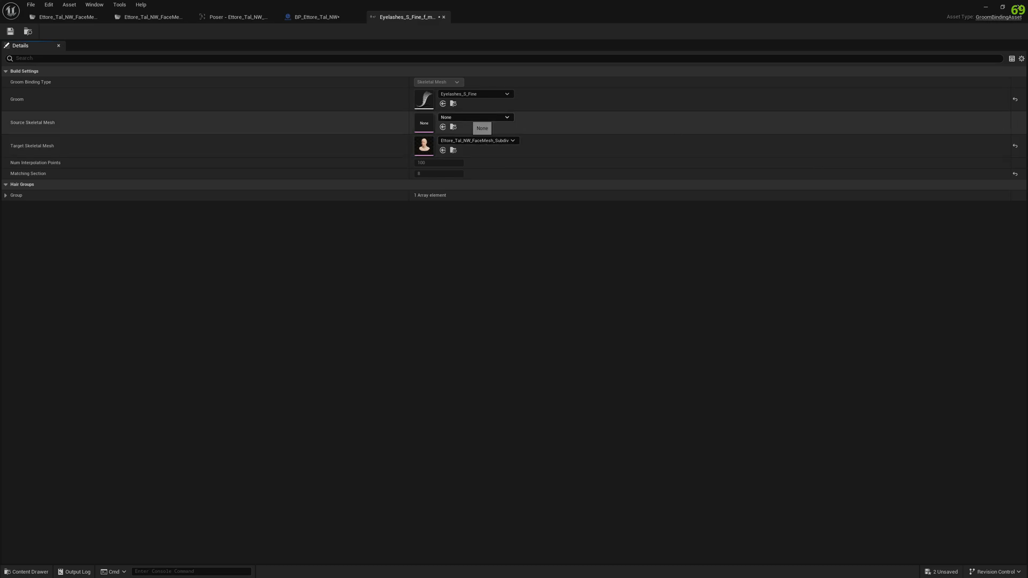
click(506, 117)
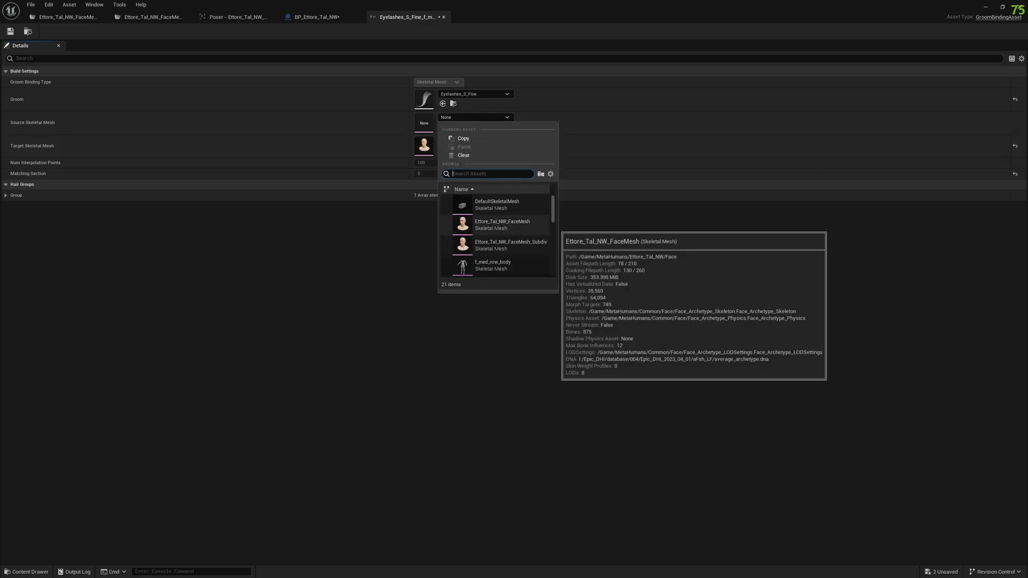
click(318, 16)
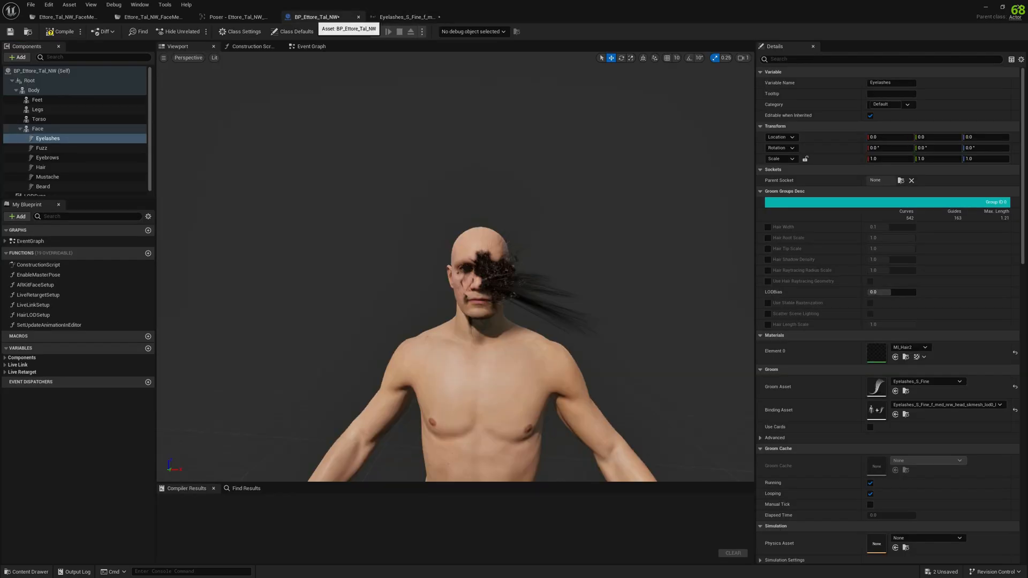
click(42, 147)
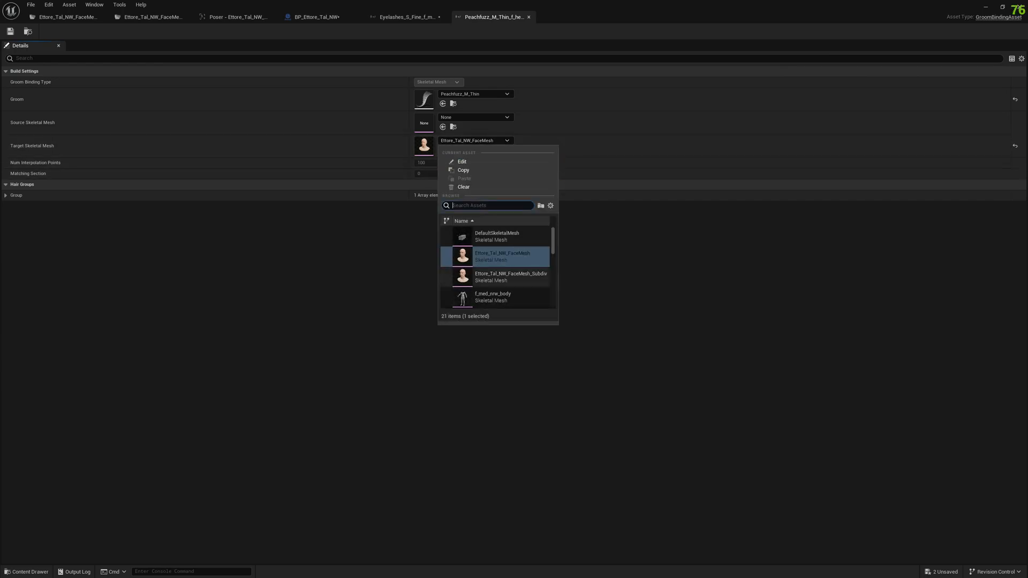
mouse_move(511, 276)
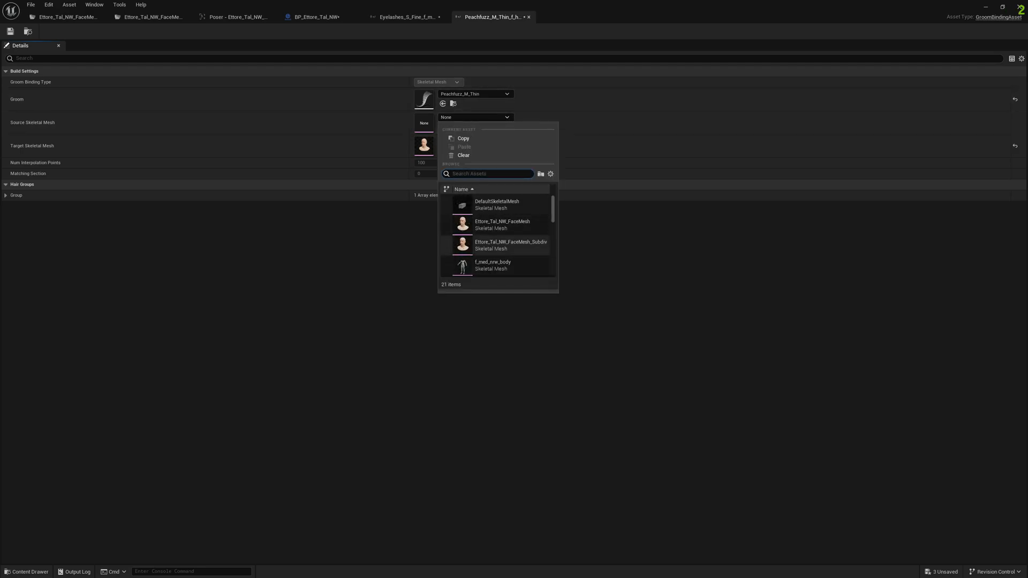
click(511, 244)
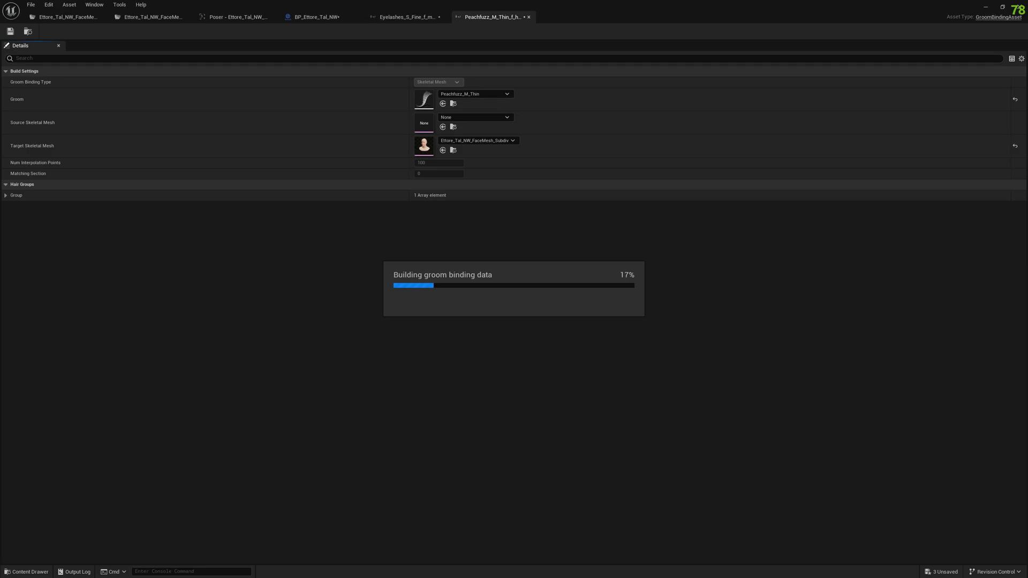
- Retarget the Eyebrows binding to the Subdiv mesh with the original FaceMesh as source
click(318, 16)
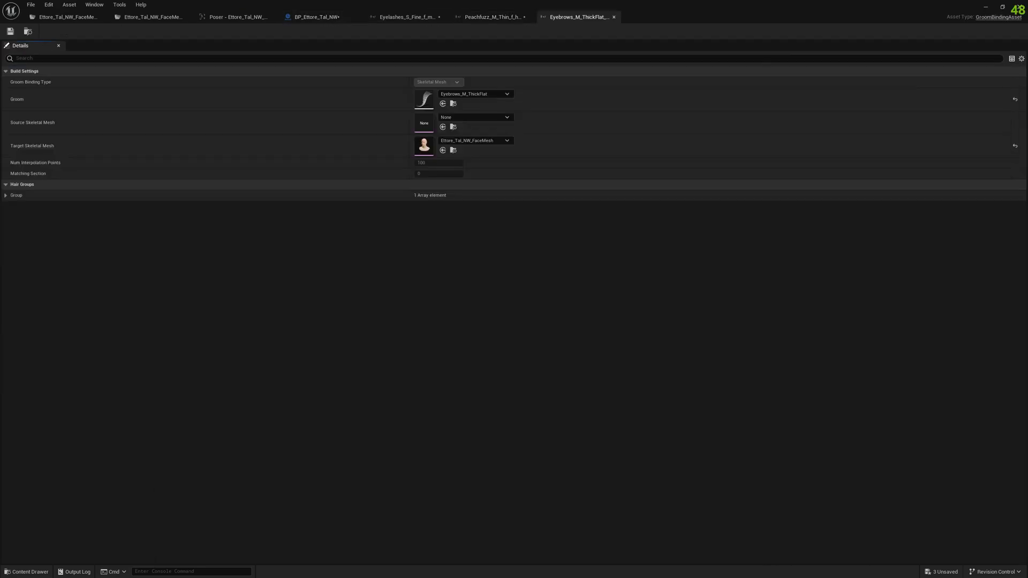
click(474, 140)
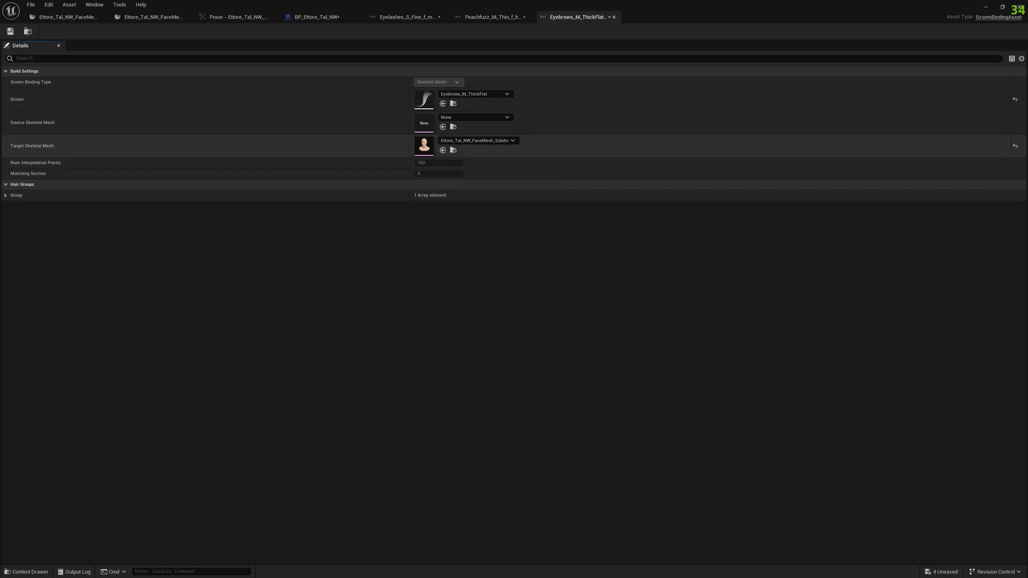
click(475, 116)
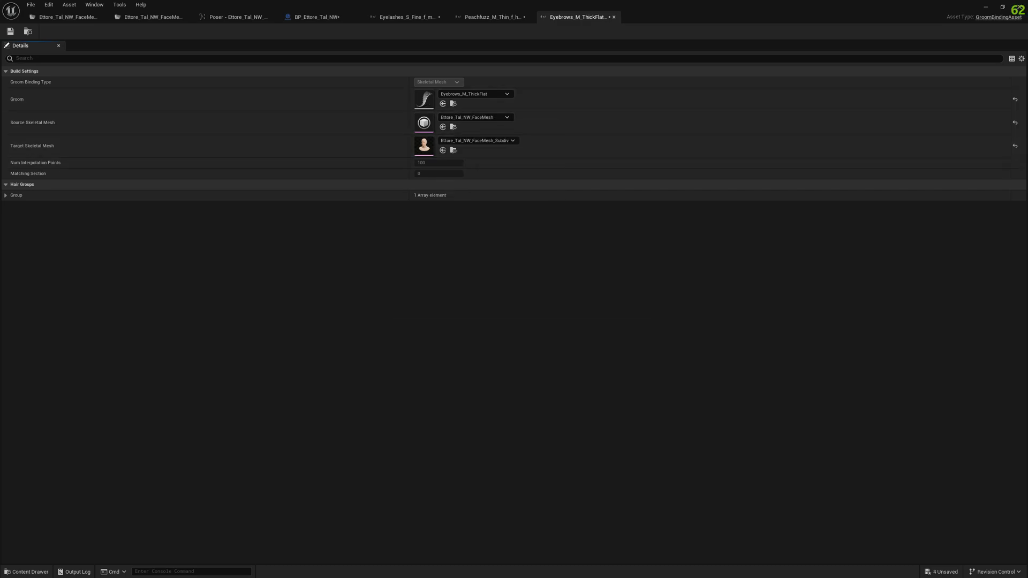
click(318, 16)
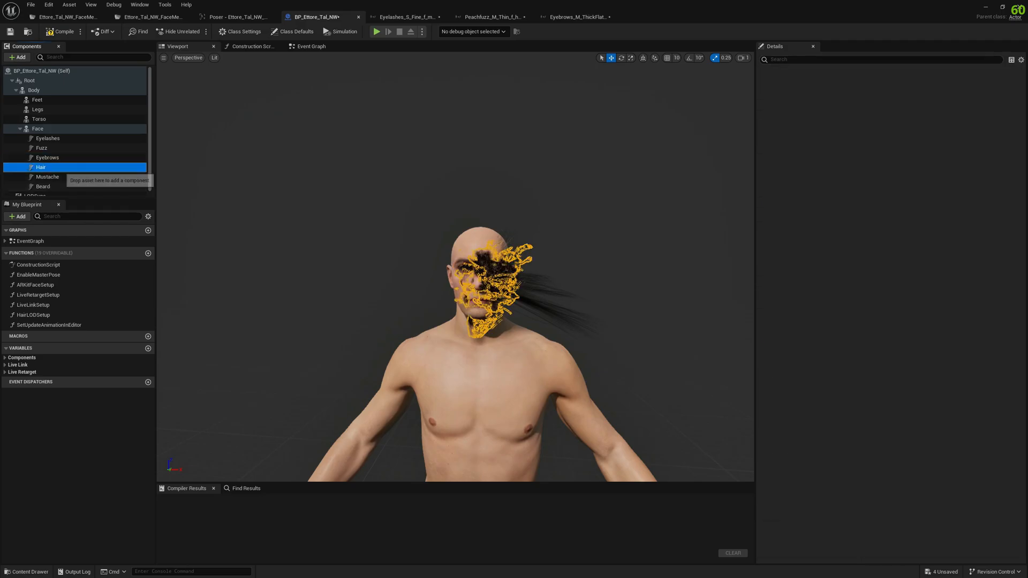
click(40, 167)
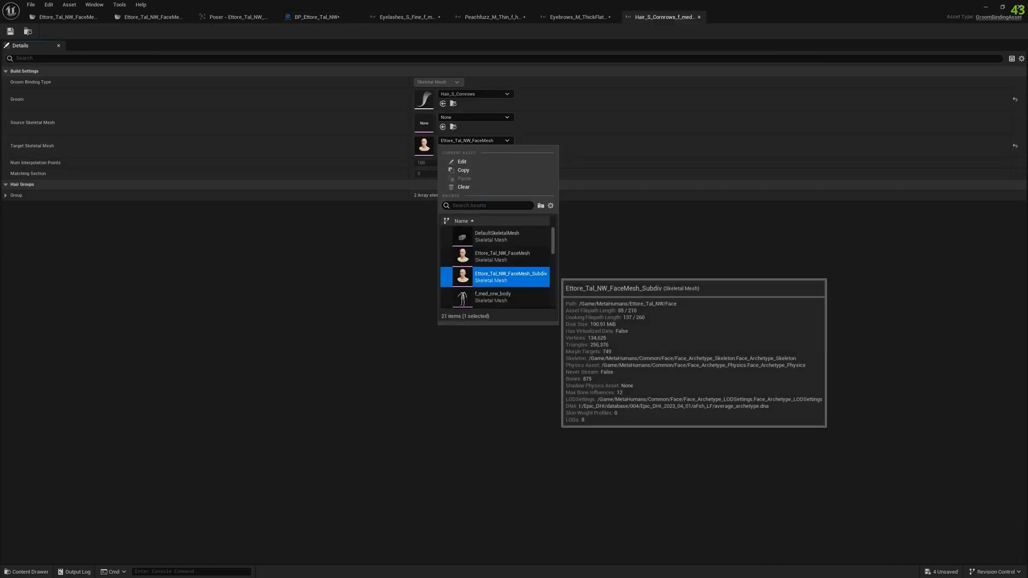
- Retarget the hair, Mustache and Beard bindings to the Subdiv mesh, original FaceMesh as source
click(510, 276)
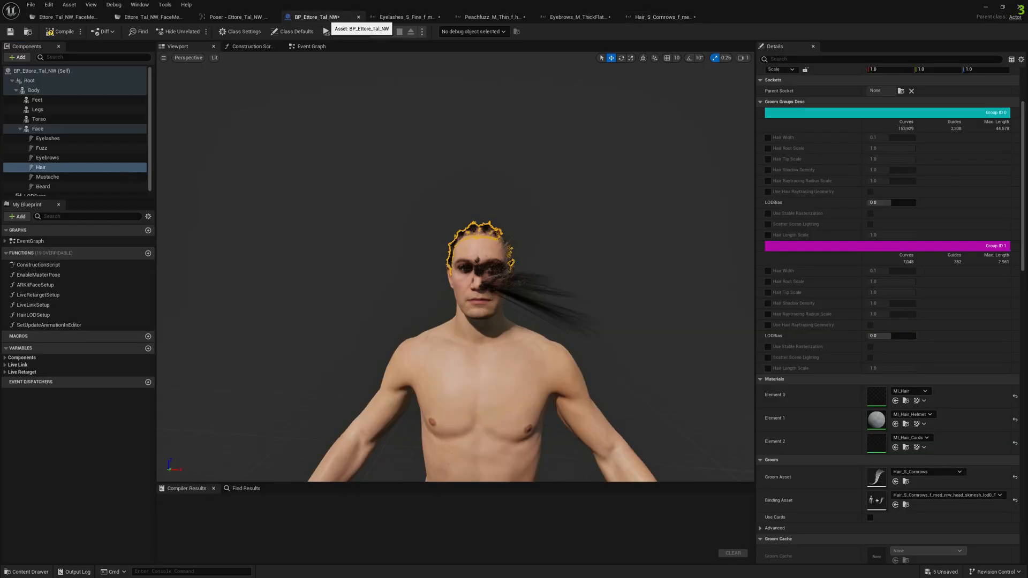
click(47, 176)
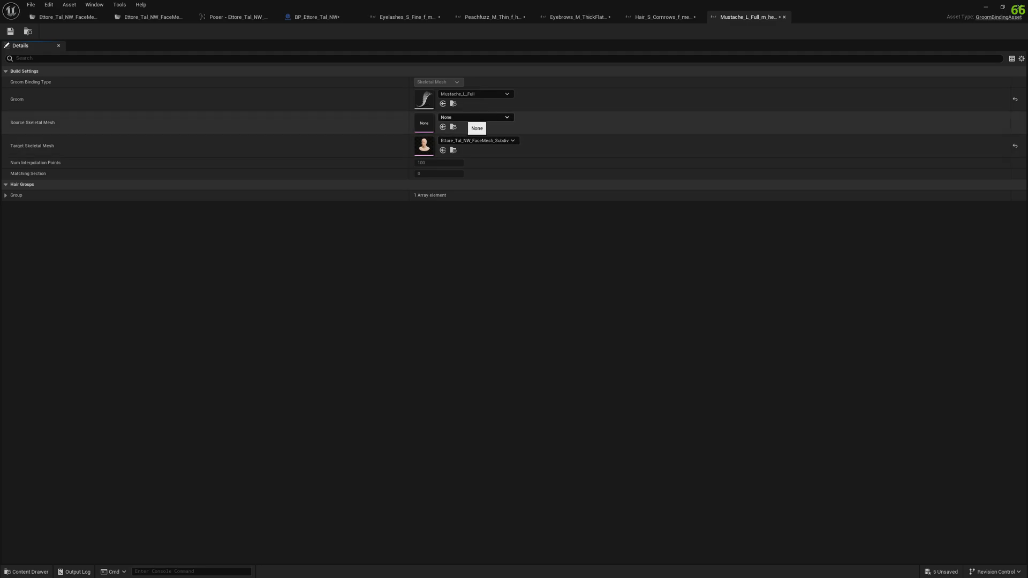
click(477, 128)
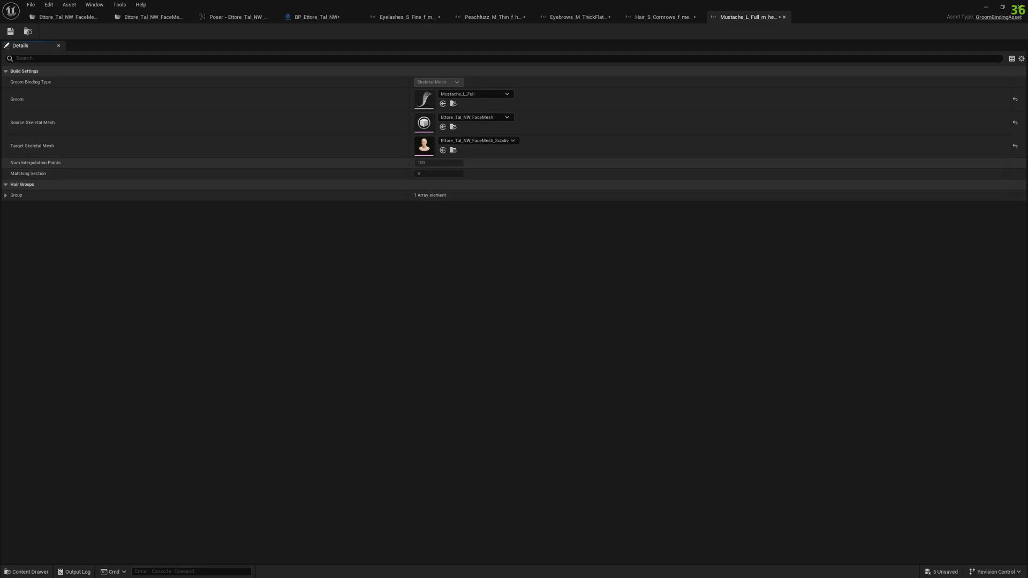
click(306, 16)
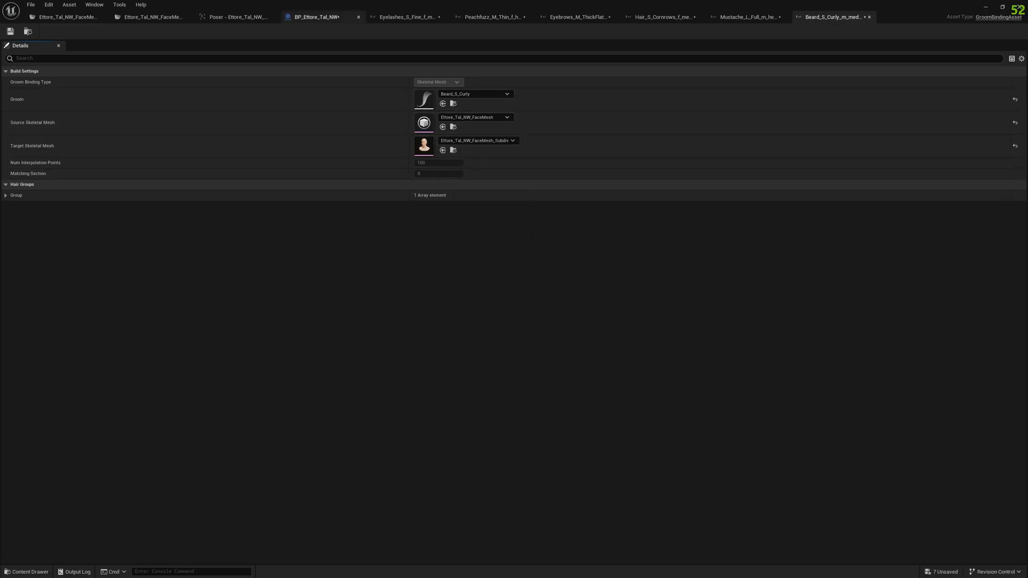
click(318, 16)
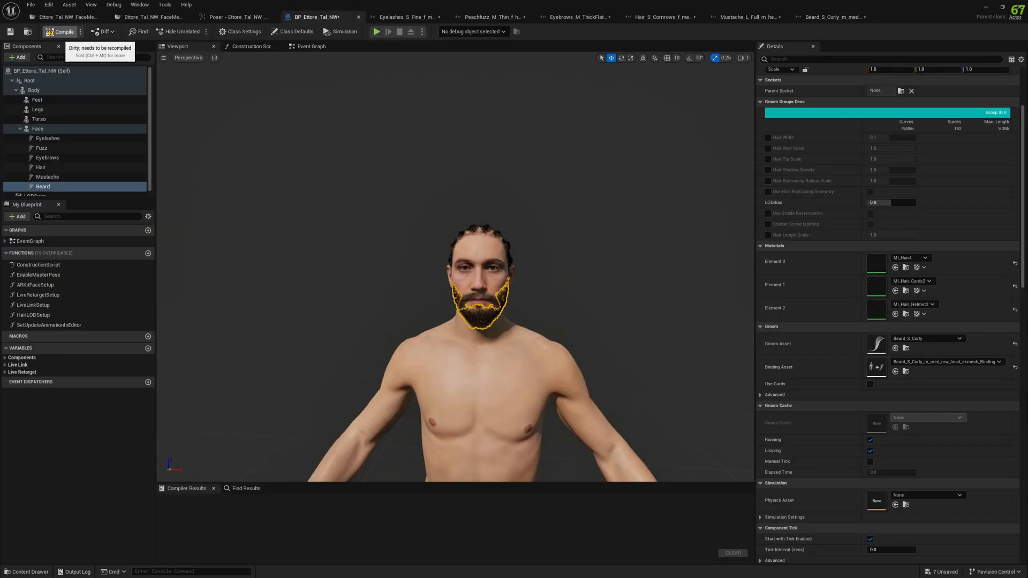
- Compile the blueprint, save the groom bindings and place BP_Ettore_Tal_NW in ThirdPersonMap
click(62, 31)
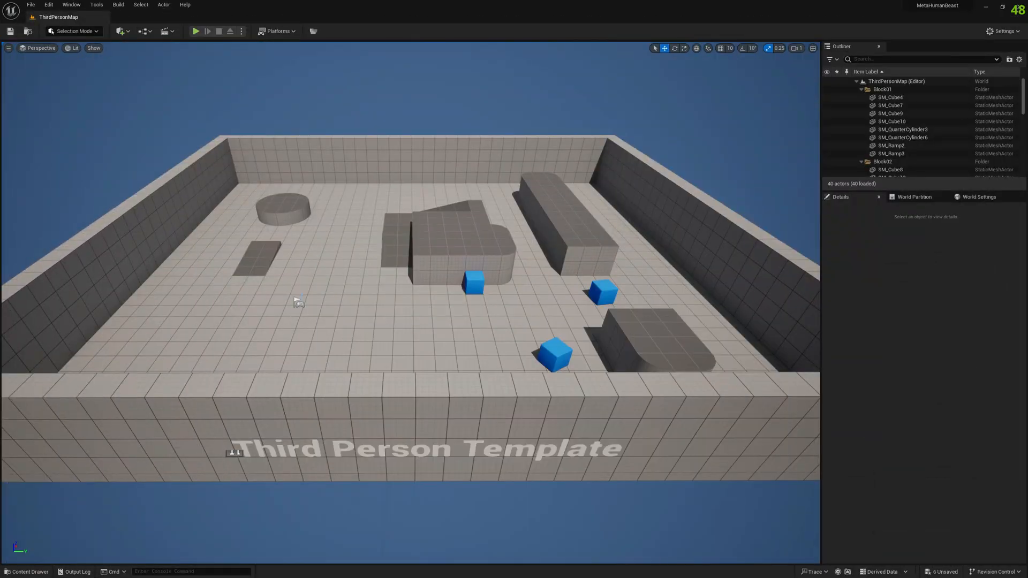
click(88, 418)
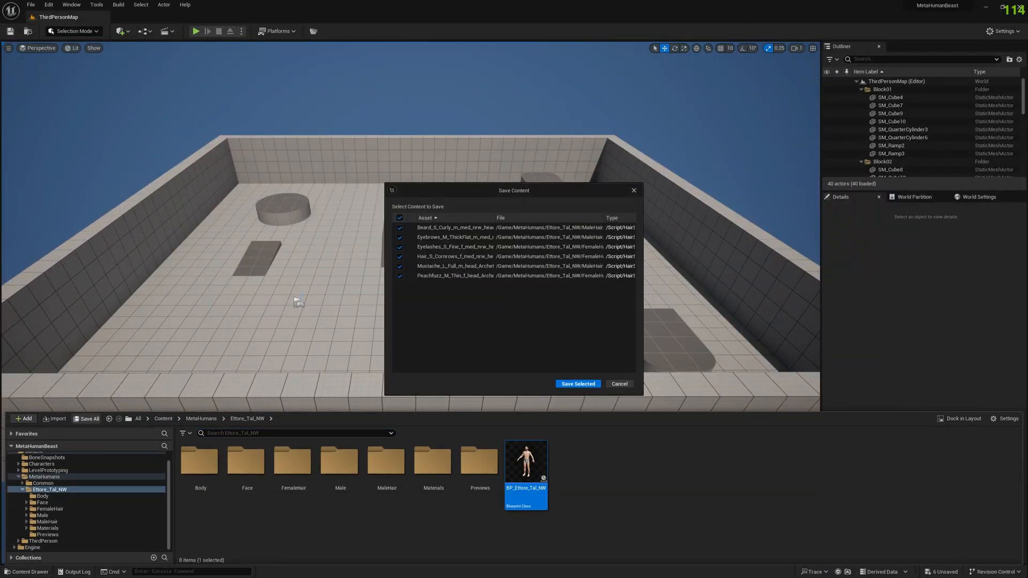
click(577, 384)
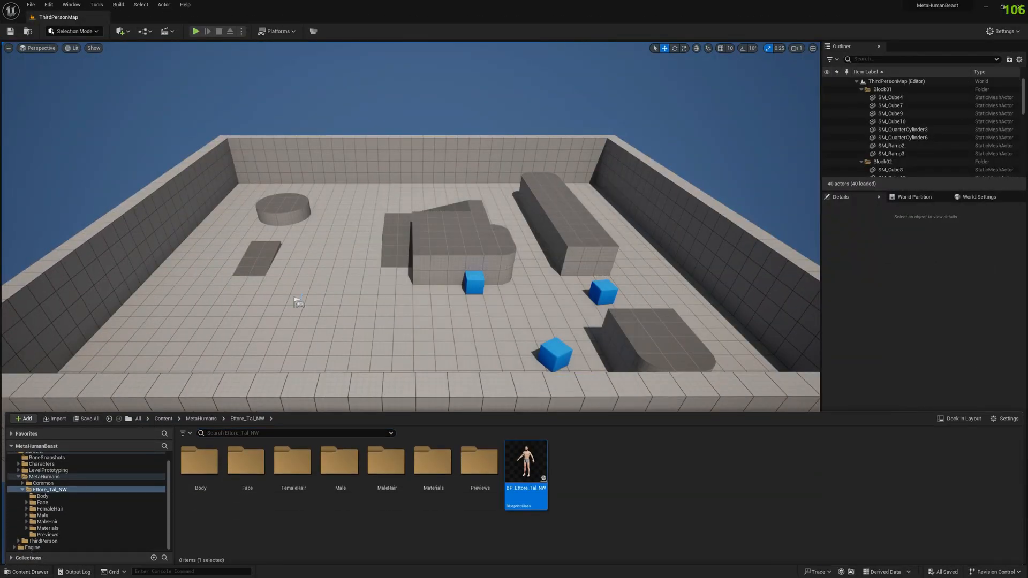
mouse_move(525, 461)
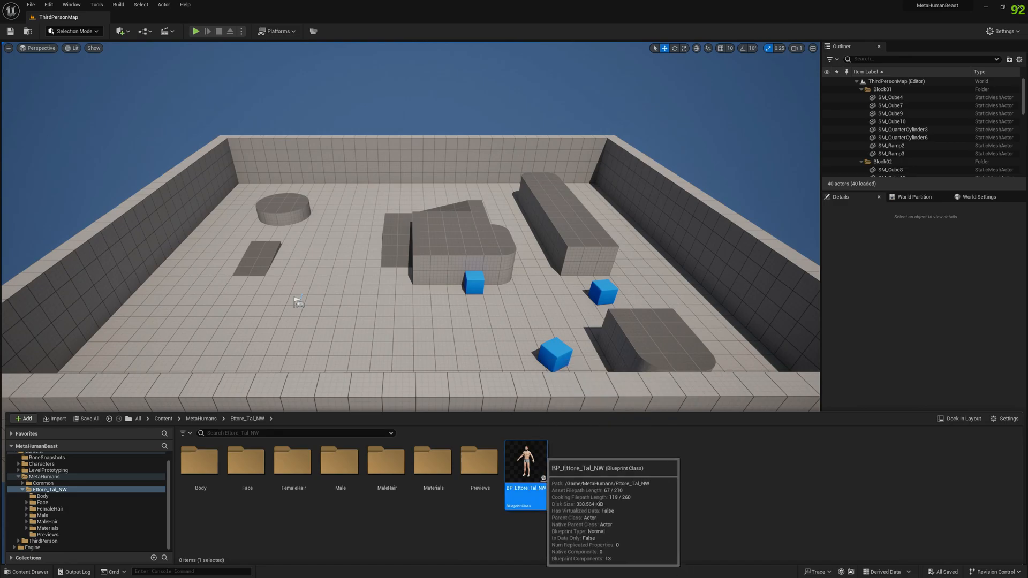
double_click(524, 460)
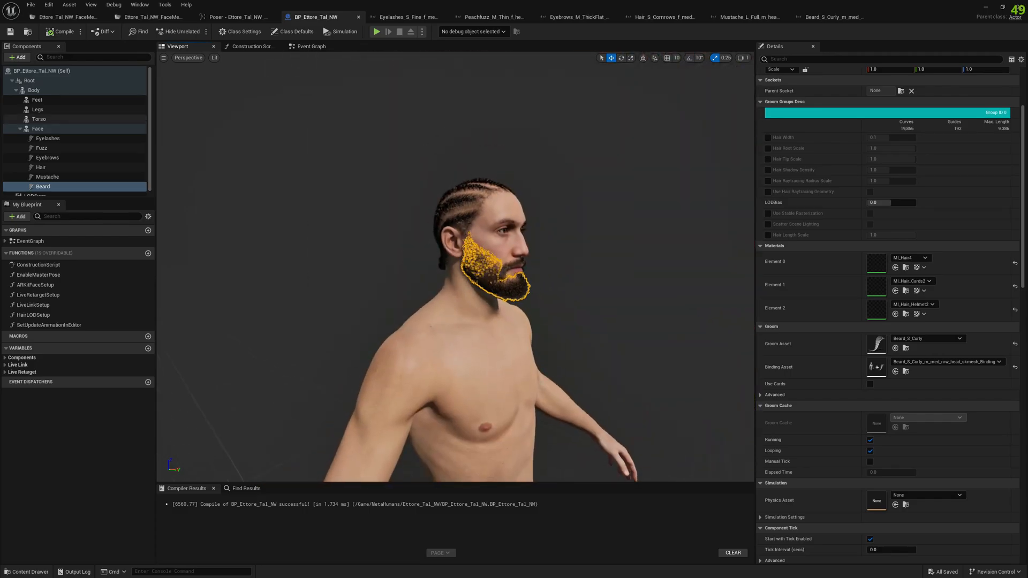
click(37, 129)
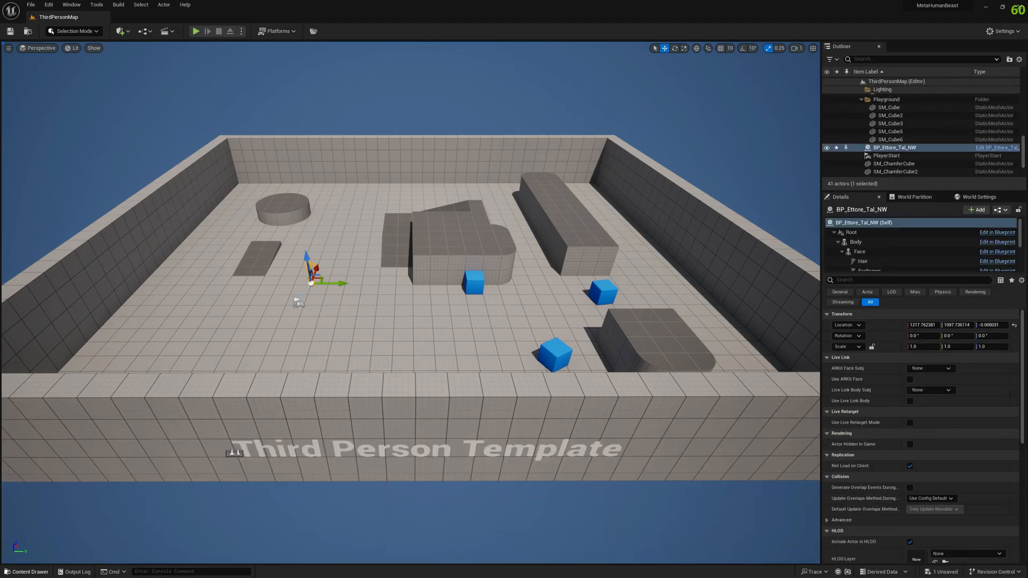
- Create a Level Sequence asset in the top-level Content folder and open it in Sequencer
click(26, 572)
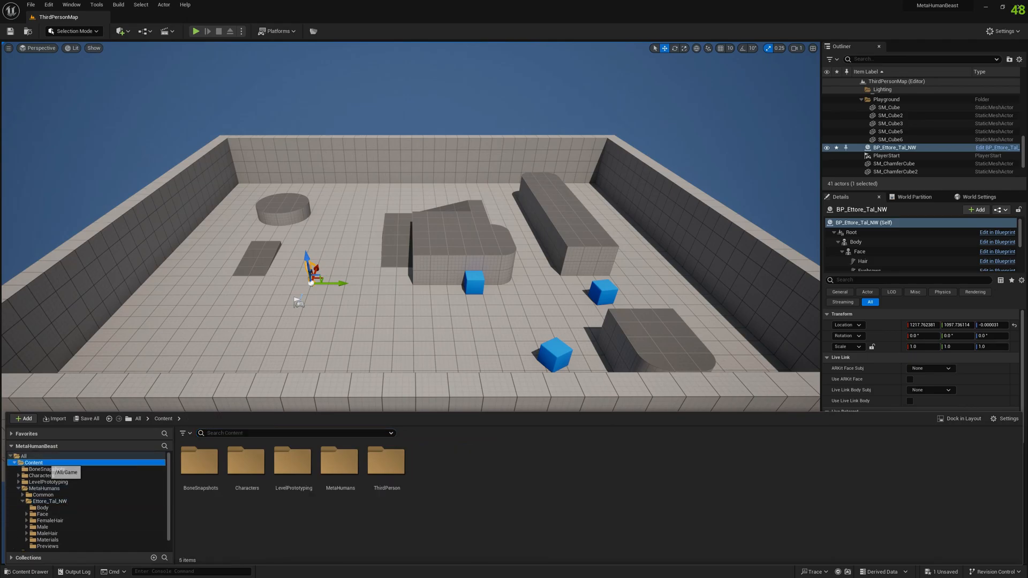
click(23, 418)
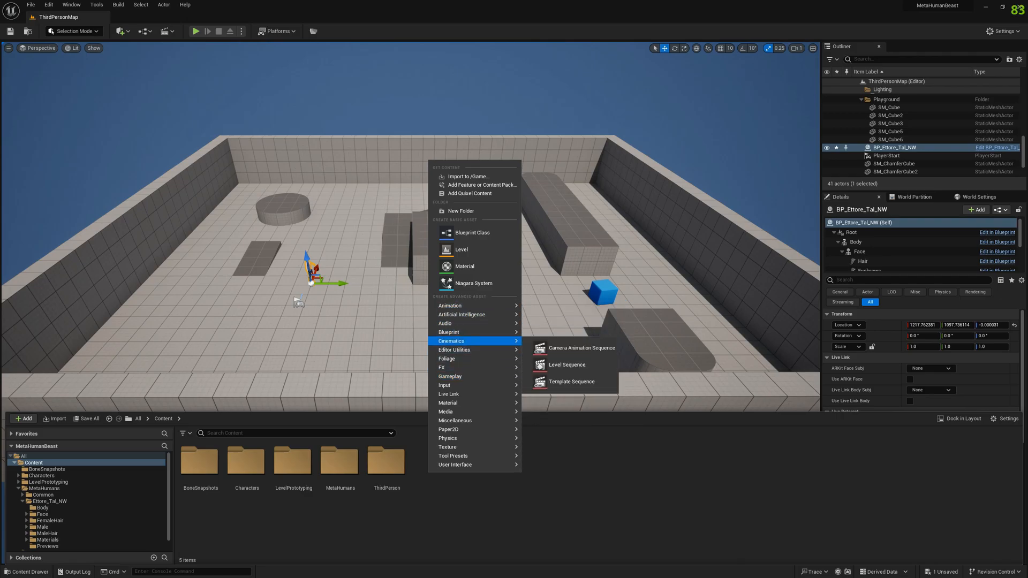
click(567, 364)
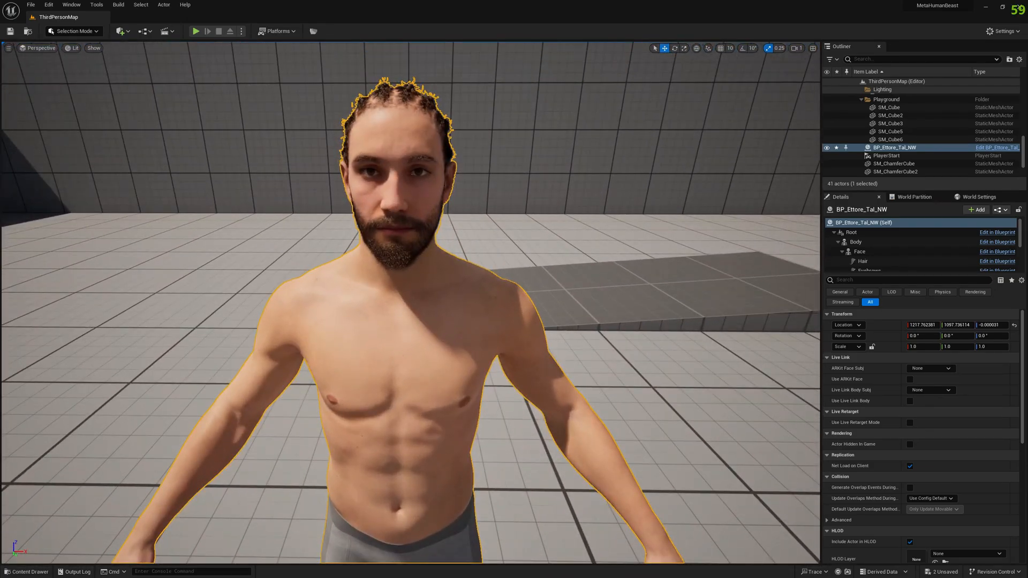
click(26, 571)
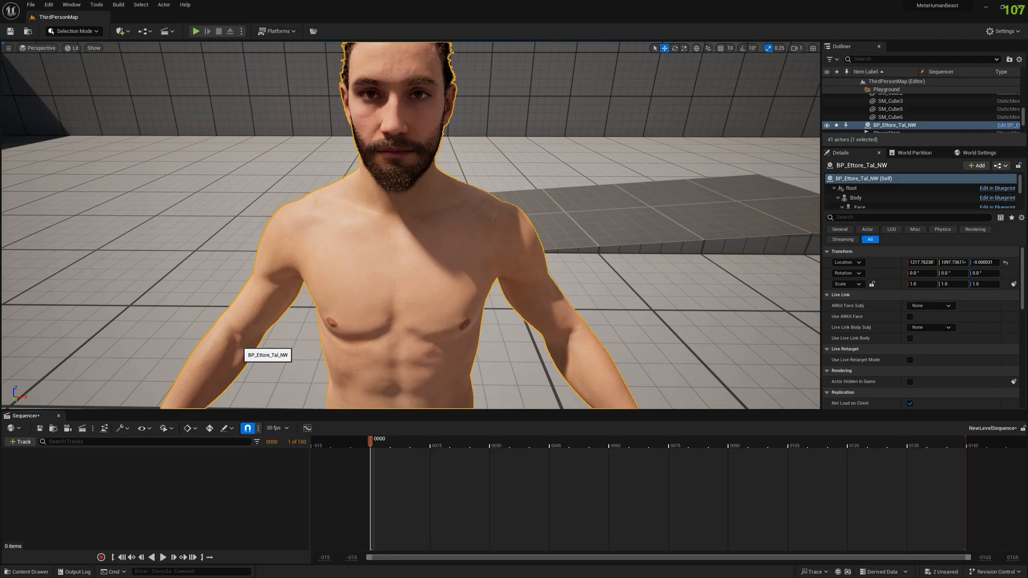
- Add BP_Ettore_Tal_NW to the sequence and drag CTRL_C_jaw to open the mouth wide
click(71, 31)
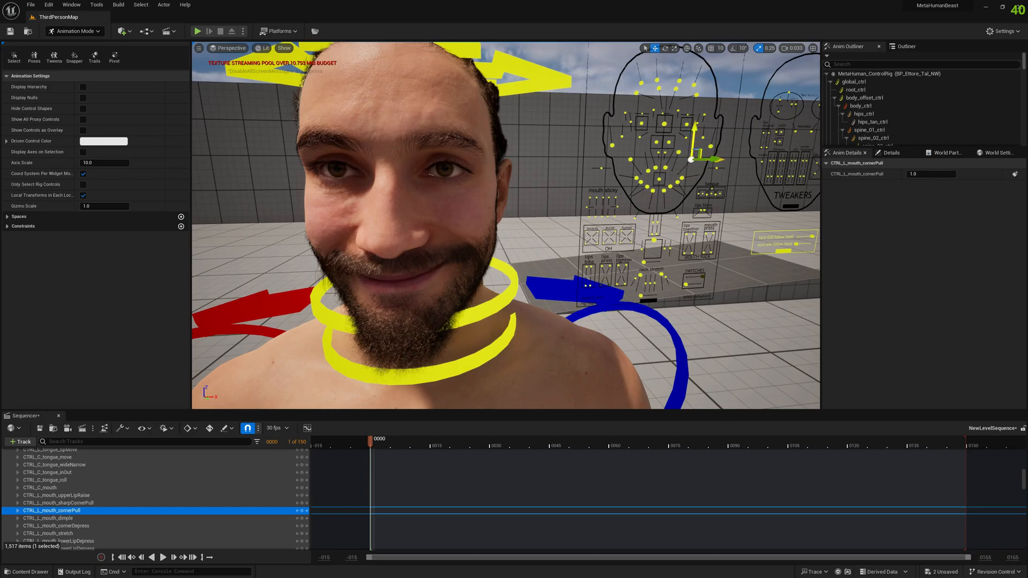
click(48, 518)
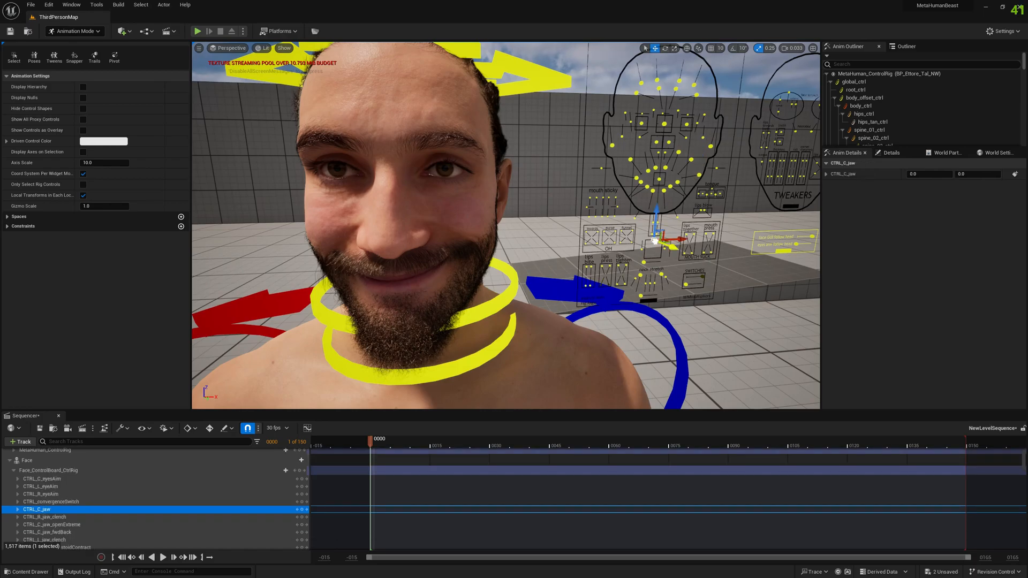
drag(655, 243, 652, 265)
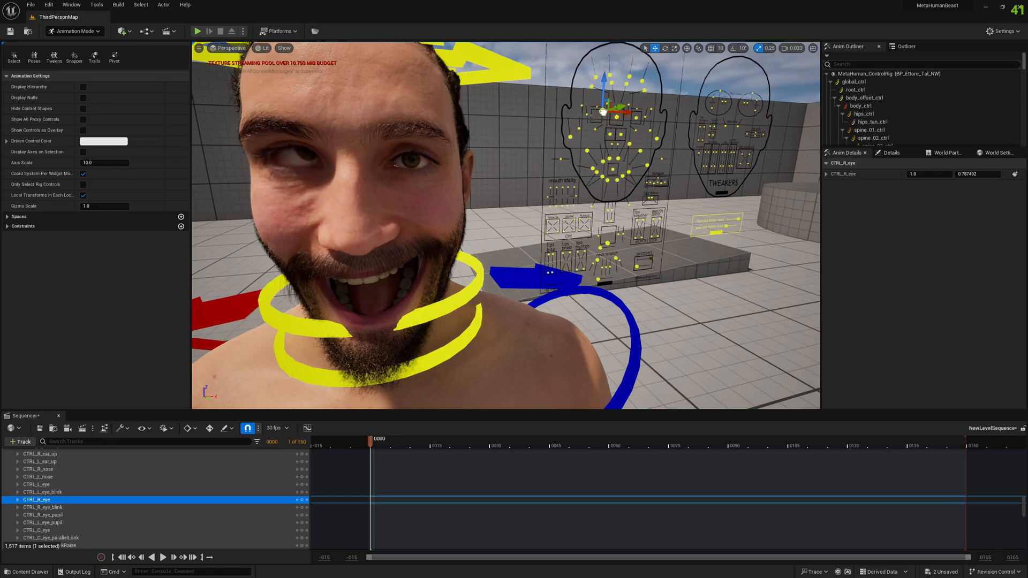
- Turn the eyes sideways with CTRL_C_eye and tweak the CTRL_R_nose and CTRL_L_nose controls
click(37, 484)
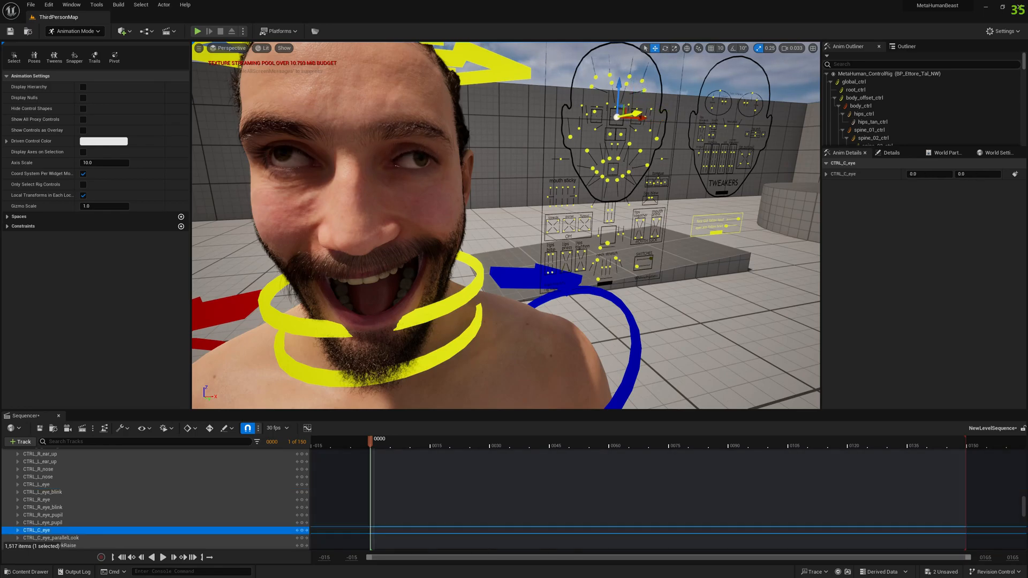
drag(636, 118, 609, 120)
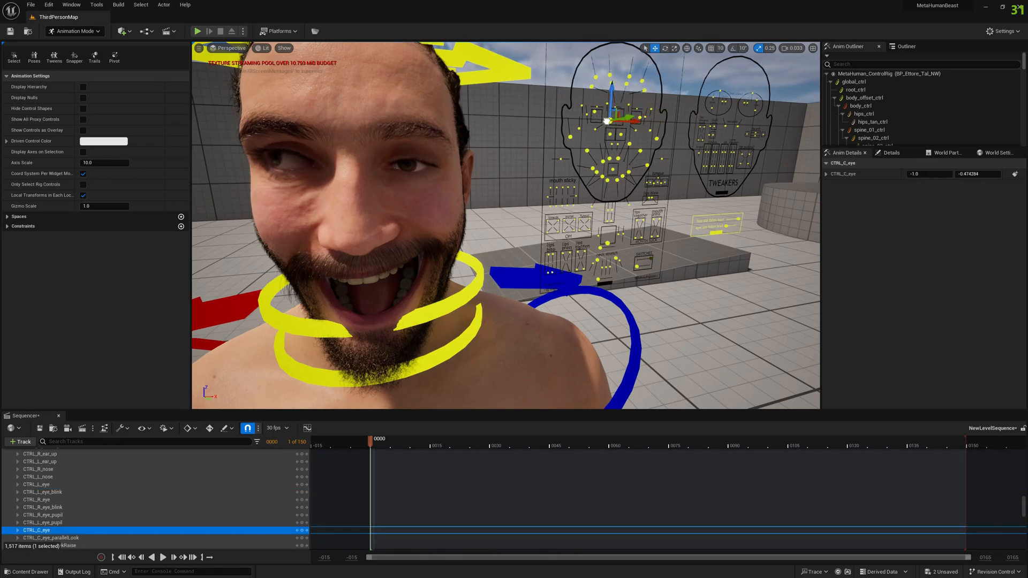
click(38, 469)
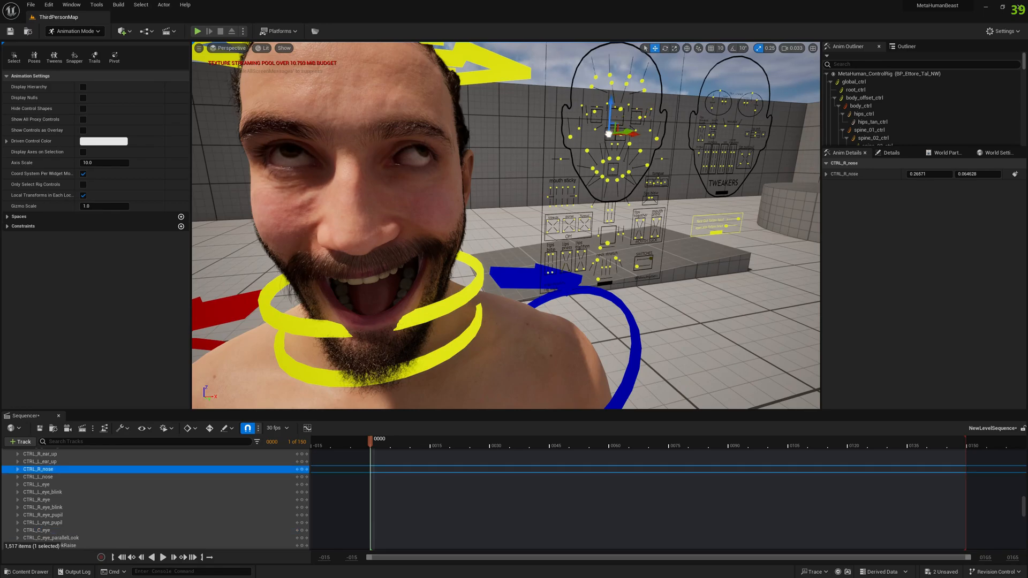
click(39, 476)
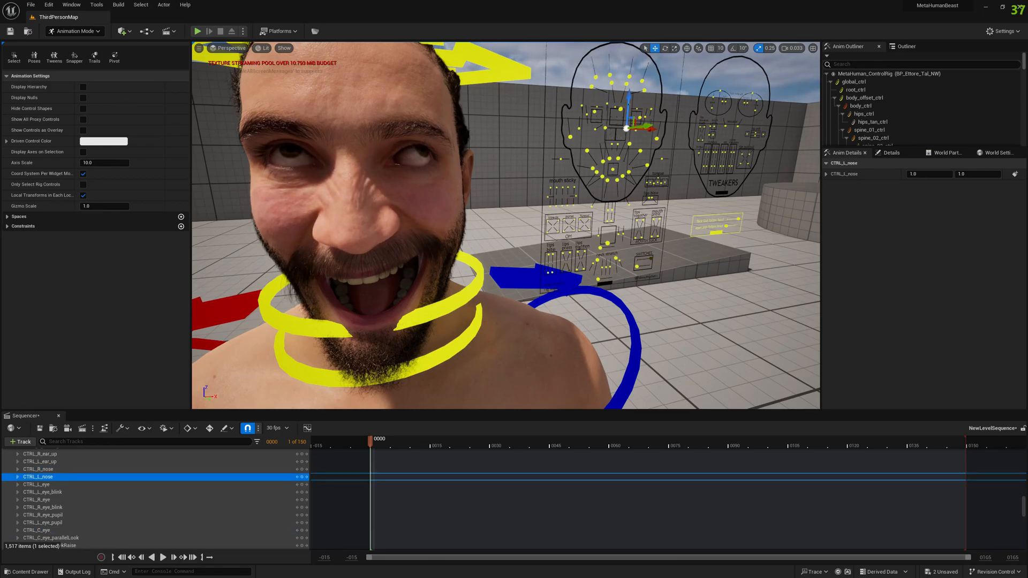
- Adjust CTRL_R_eye_squintInner and pull the right mouth corner into a sharper, lowered grin
click(49, 503)
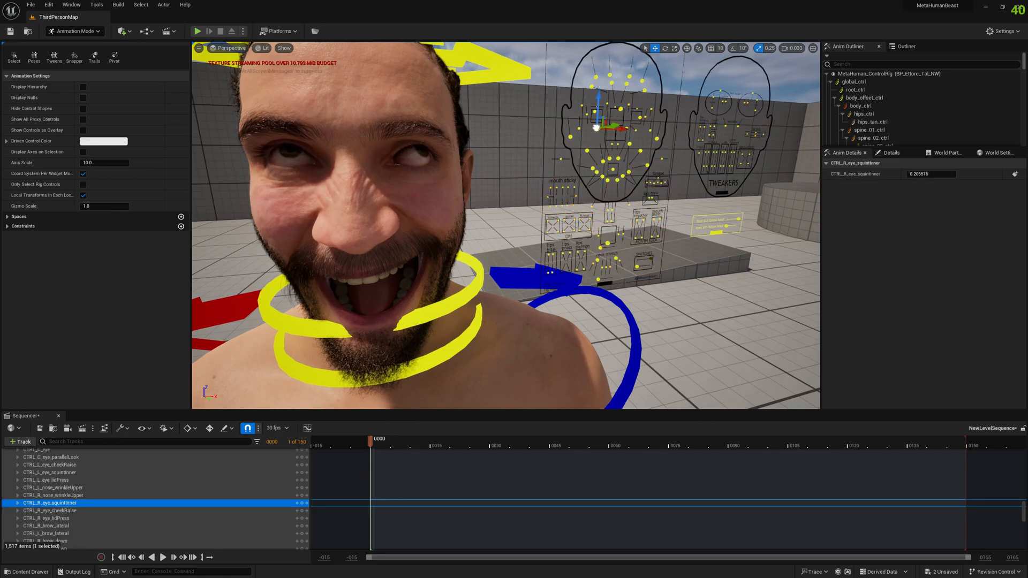
click(50, 472)
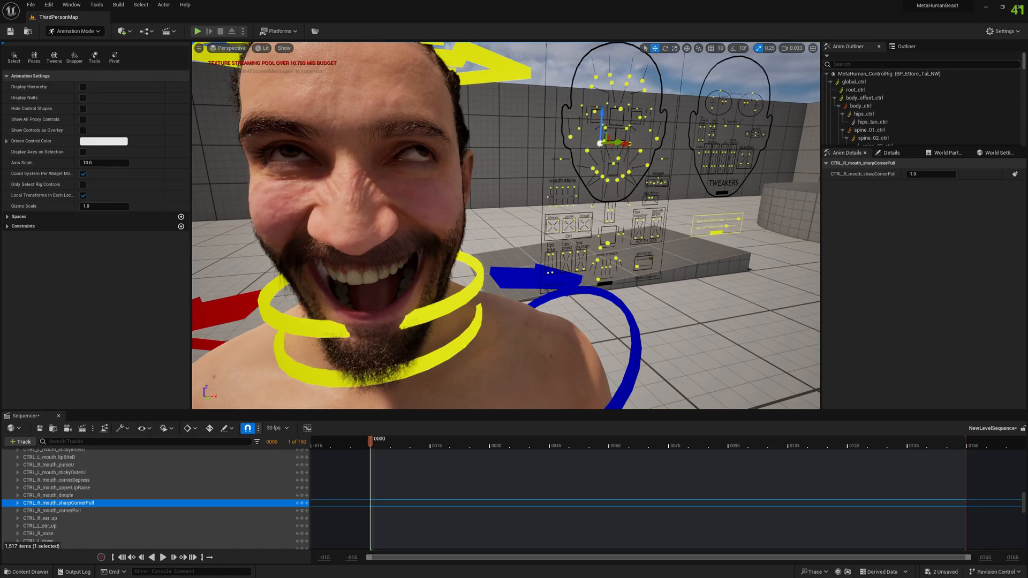
click(57, 479)
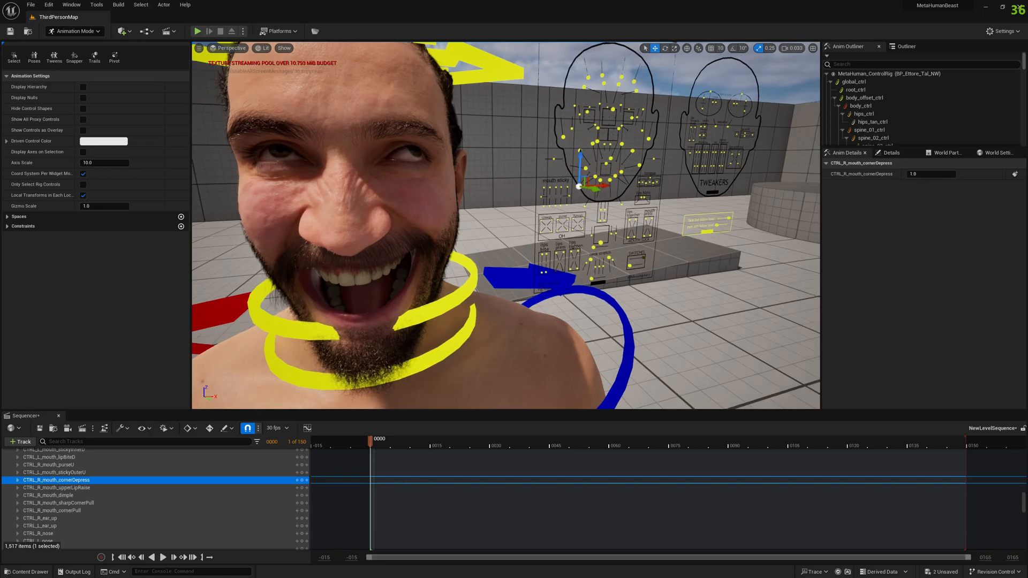